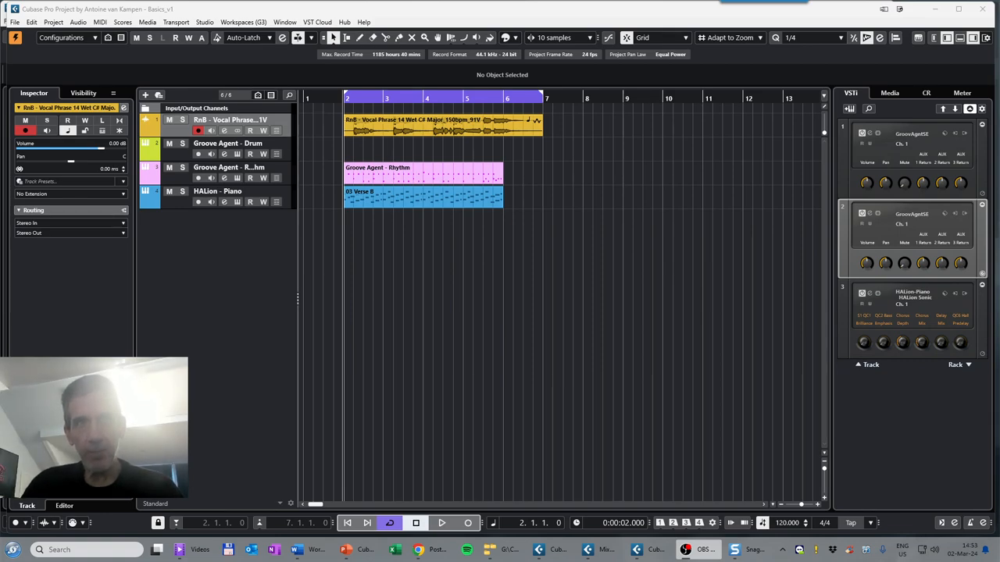
{"action": "mouse_move", "coordinate": [225, 131]}
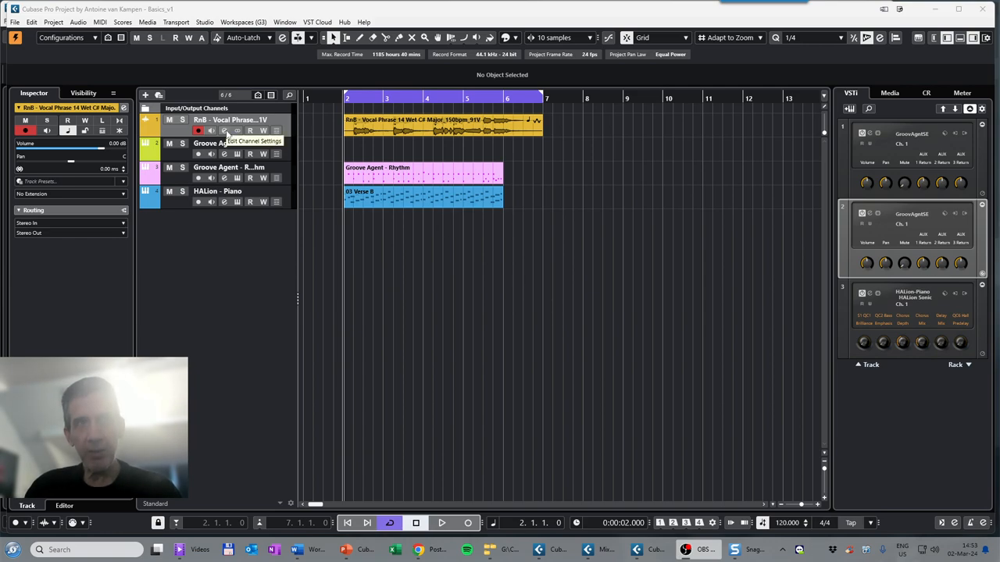
Bring up the Channel Settings window for the RnB Vocal Phrase track
{"action": "left_click", "coordinate": [225, 131]}
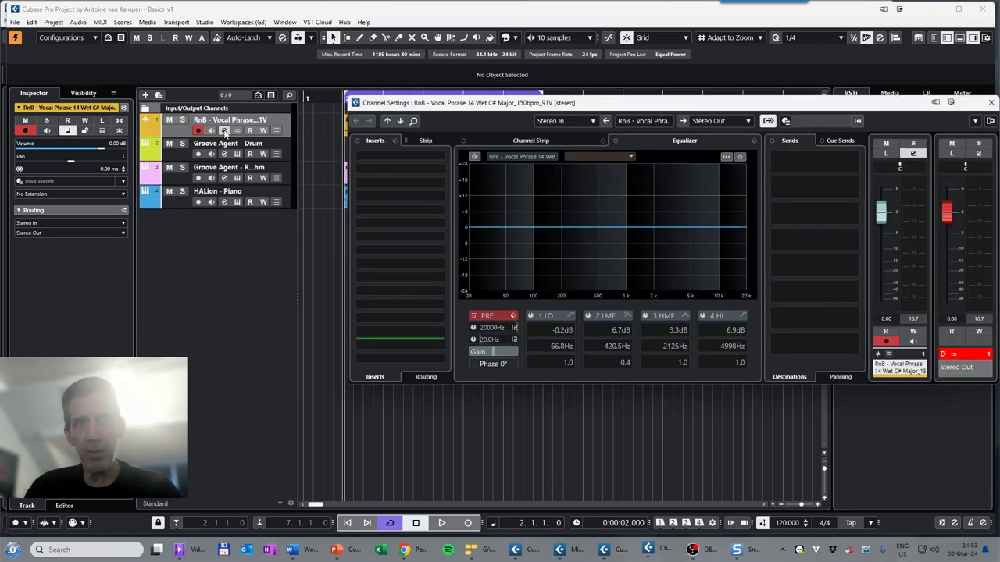
{"action": "left_click", "coordinate": [400, 169]}
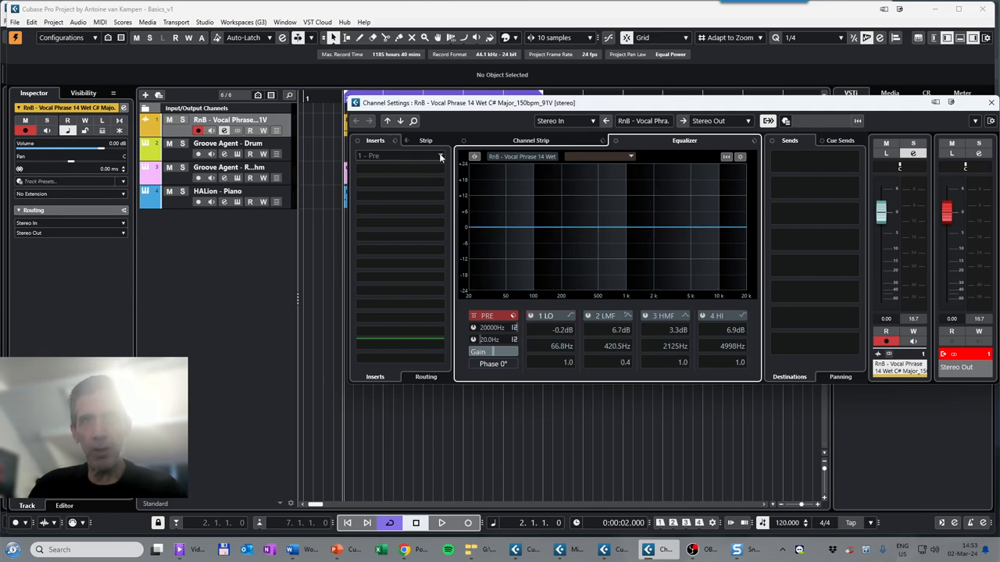
Load GEQ-30 from Steinberg > EQ into the vocal's first insert slot
{"action": "left_click", "coordinate": [399, 156]}
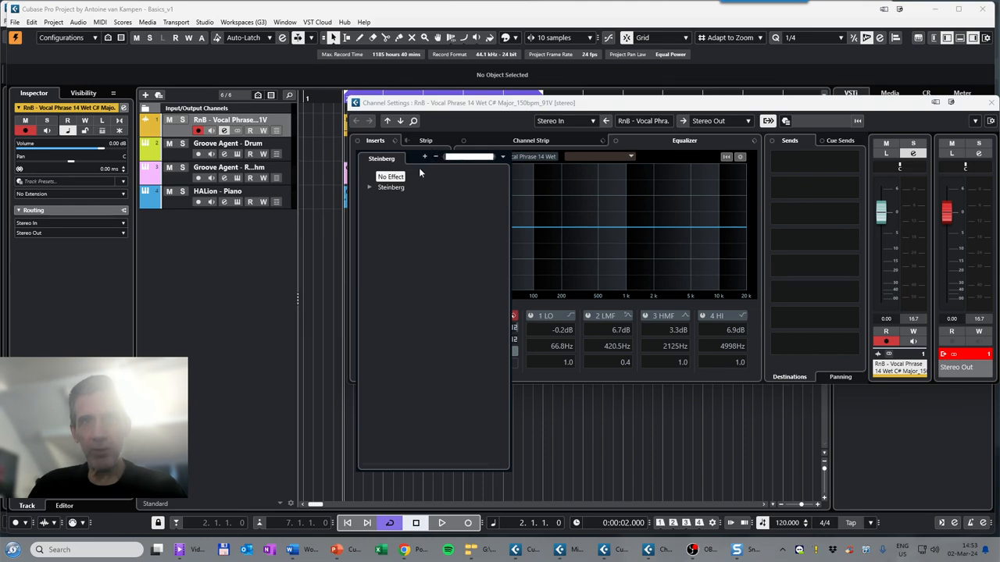
{"action": "left_click", "coordinate": [390, 187]}
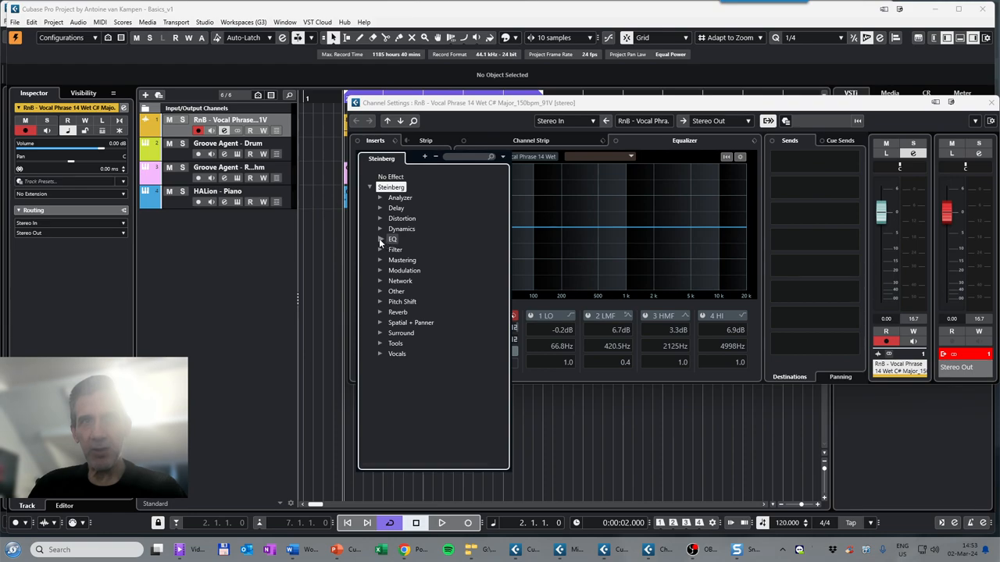
{"action": "left_click", "coordinate": [392, 239]}
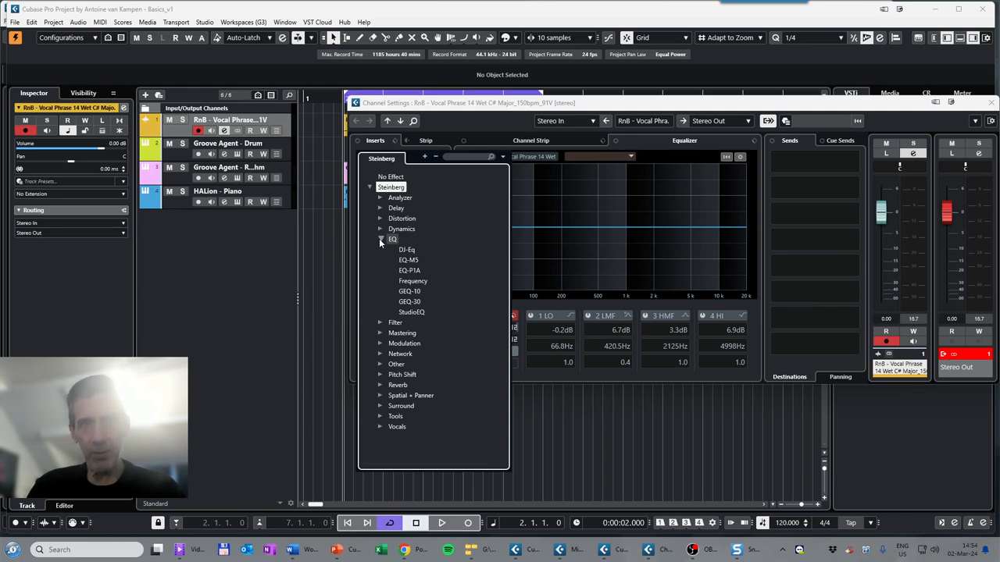
{"action": "mouse_move", "coordinate": [381, 242]}
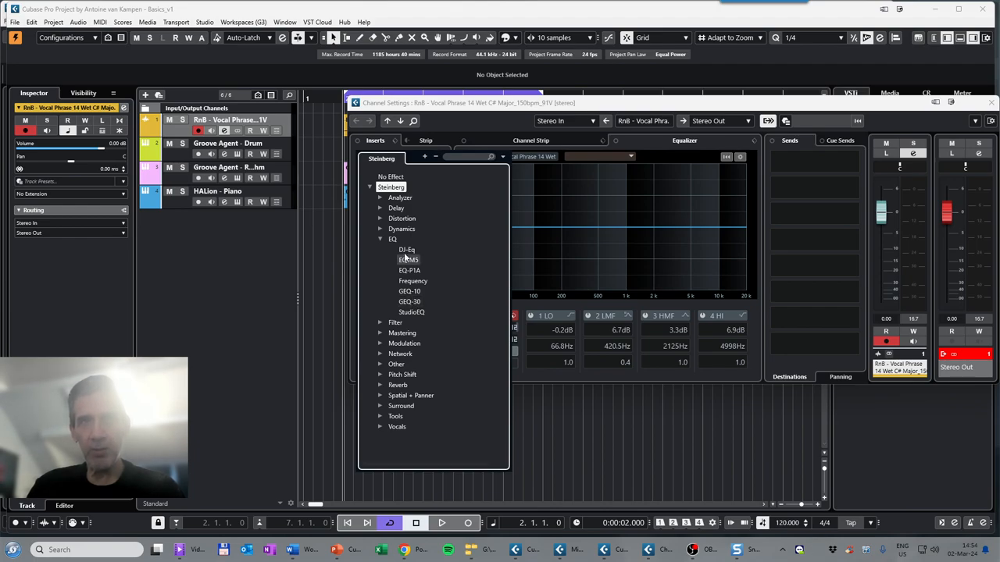
{"action": "mouse_move", "coordinate": [413, 313]}
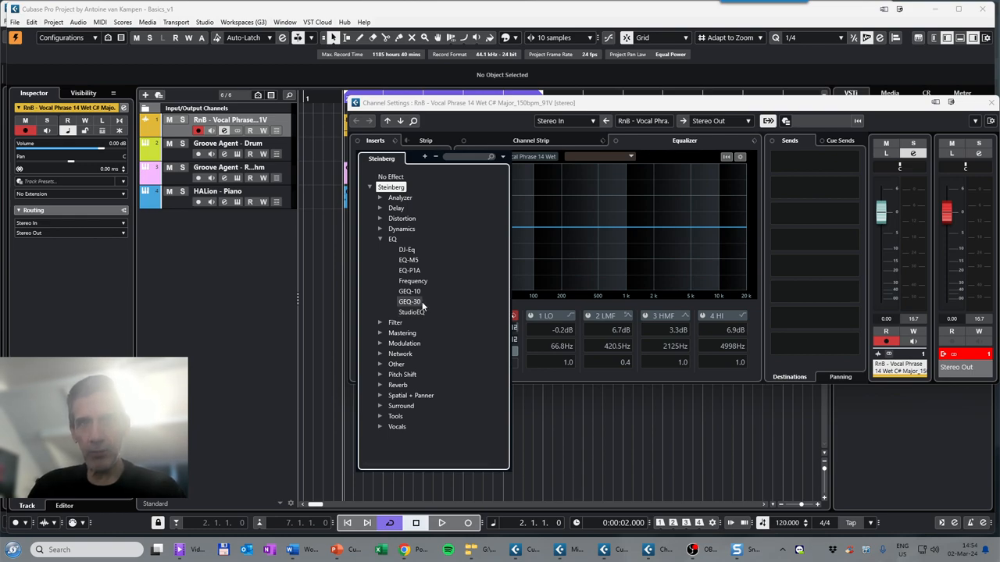
{"action": "mouse_move", "coordinate": [412, 304]}
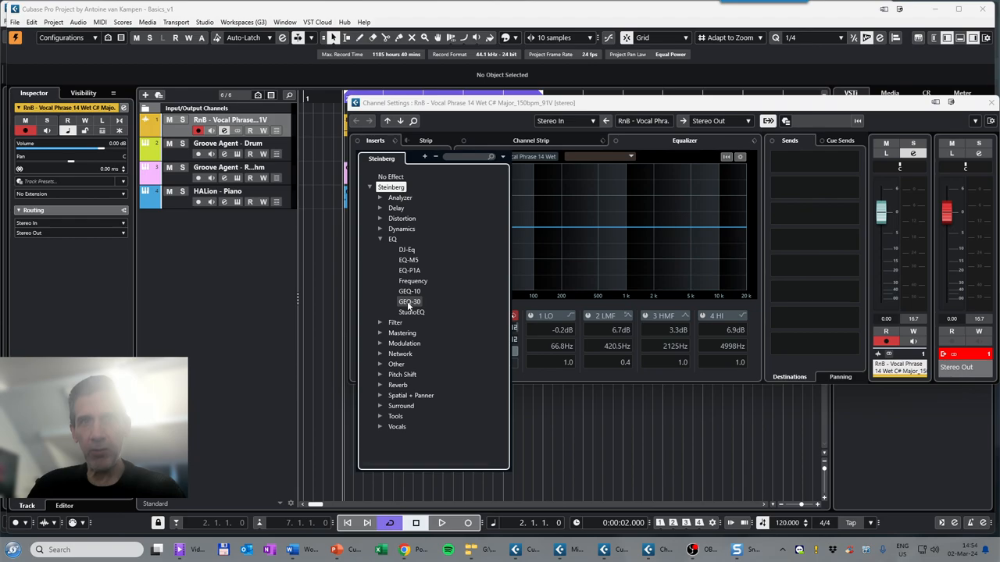
{"action": "left_click", "coordinate": [409, 302]}
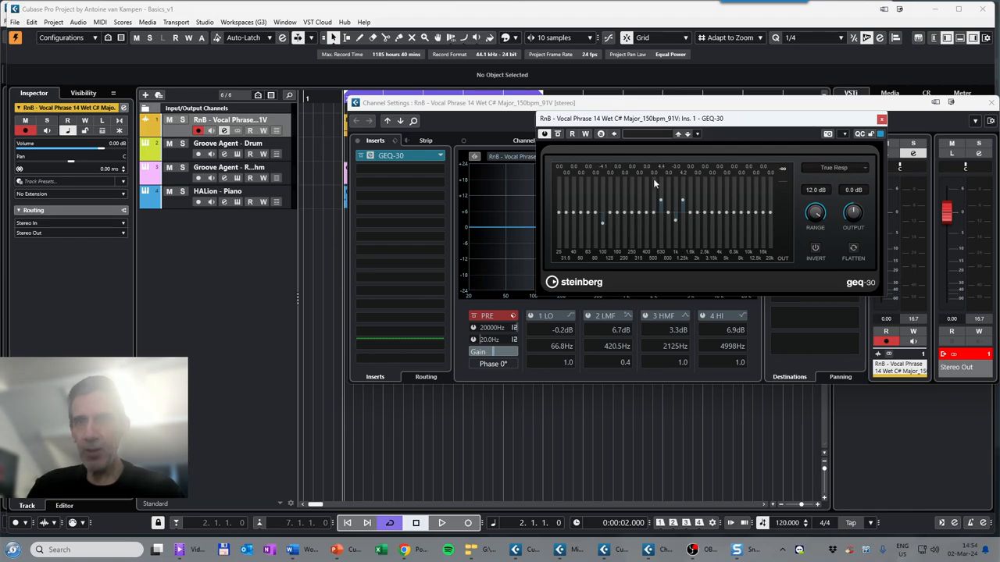
{"action": "mouse_move", "coordinate": [648, 137]}
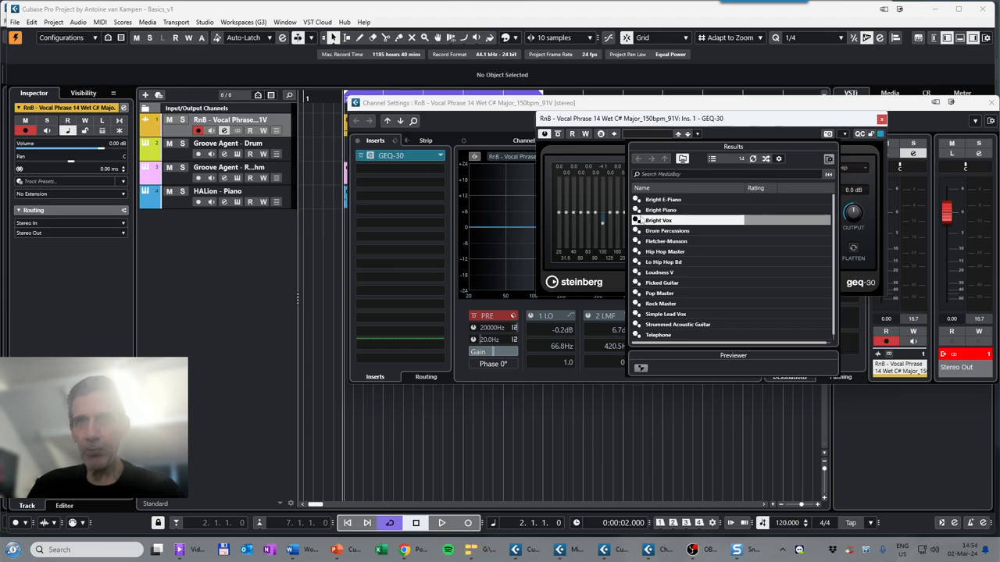
Load the Bright Vox preset into the vocal's GEQ-30
{"action": "left_click", "coordinate": [680, 227]}
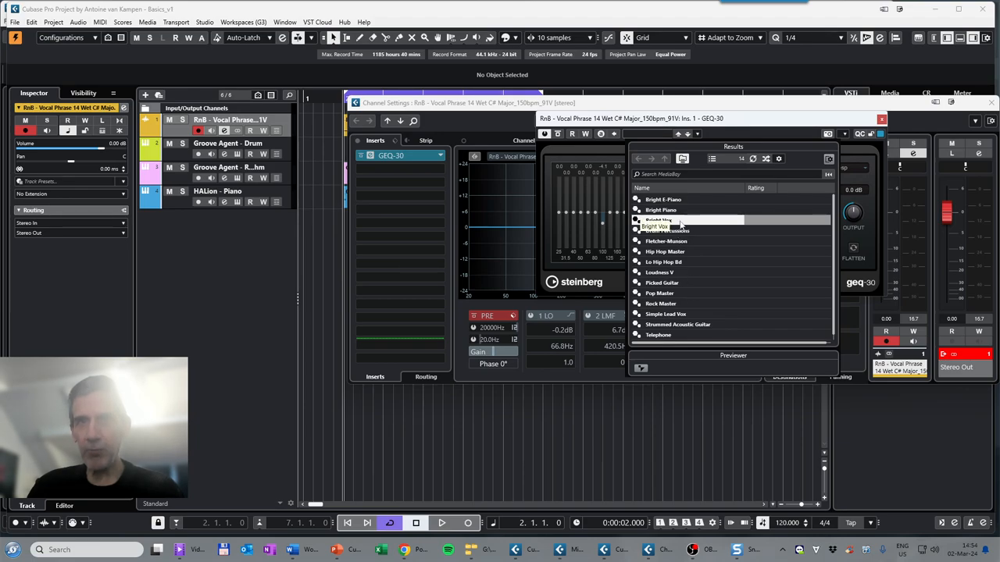
{"action": "double_click", "coordinate": [656, 227]}
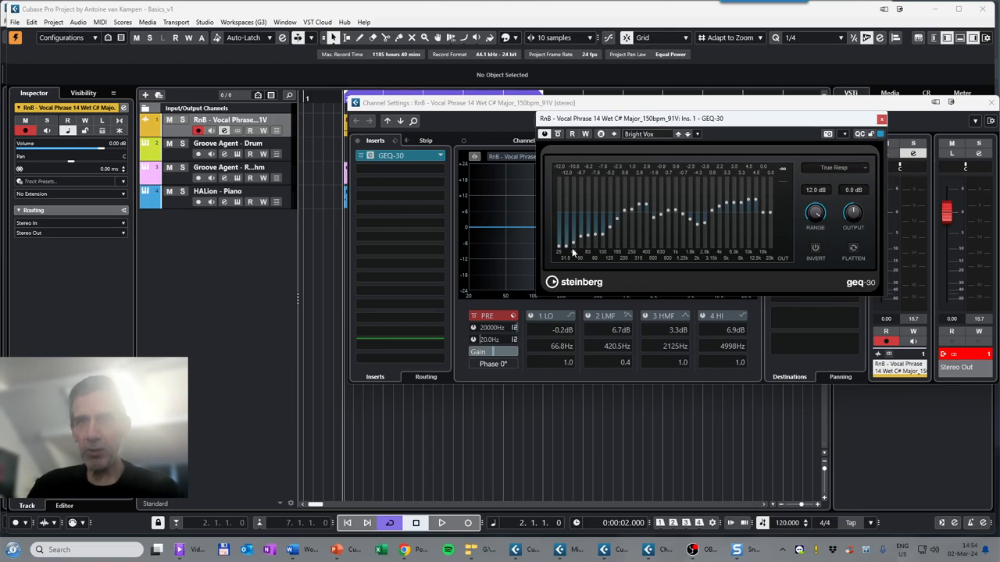
{"action": "mouse_move", "coordinate": [738, 209]}
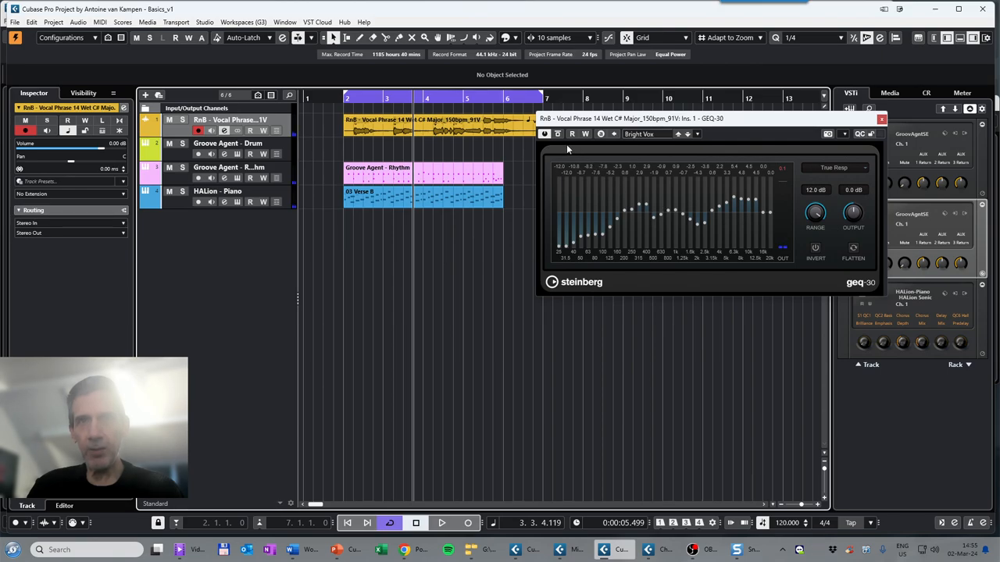
{"action": "mouse_move", "coordinate": [558, 135]}
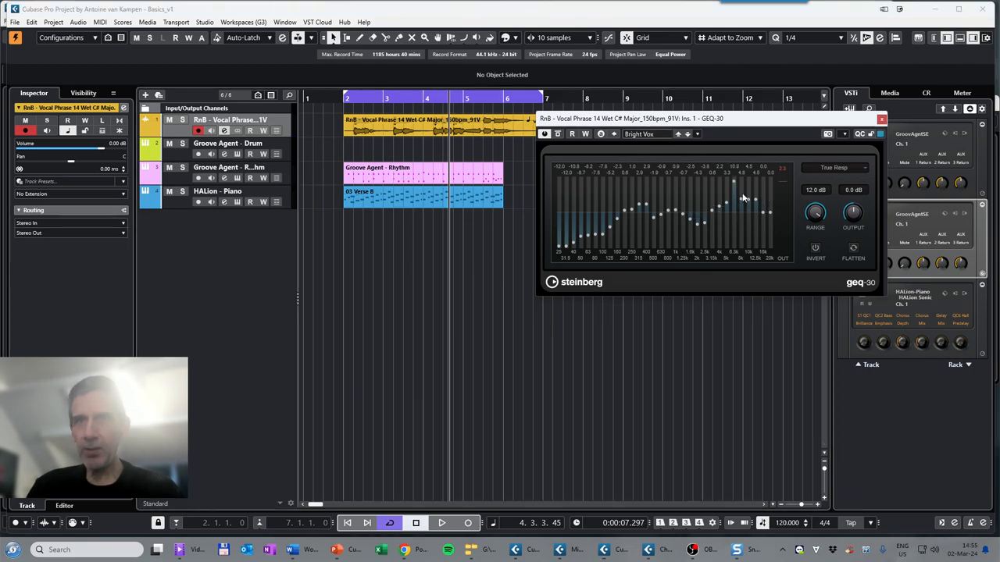
Reshape GEQ-30 band levels, audition the vocal, then close the equalizer window
{"action": "left_click_drag", "start_coordinate": [738, 195], "coordinate": [748, 179]}
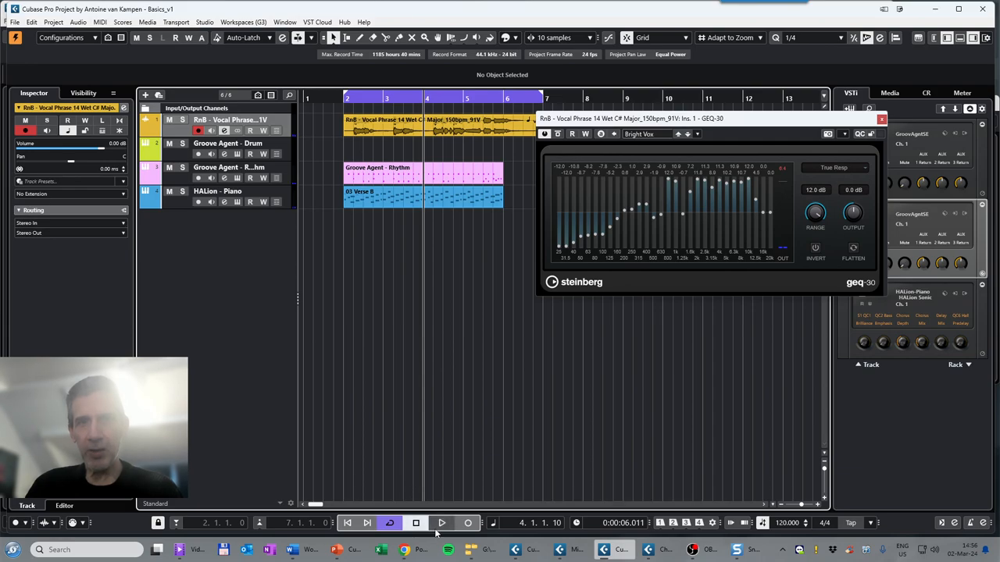
{"action": "mouse_move", "coordinate": [440, 523]}
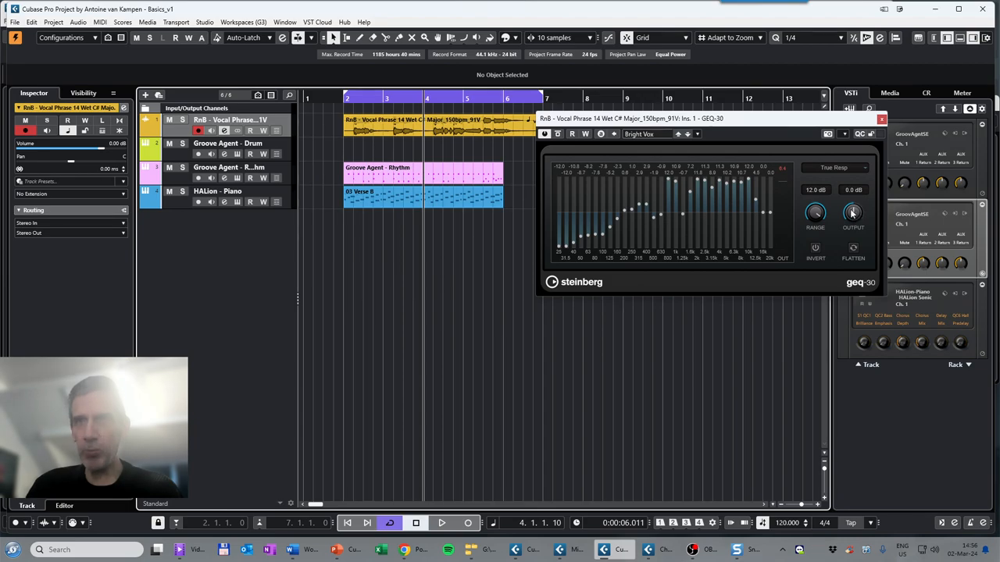
{"action": "left_click", "coordinate": [440, 522]}
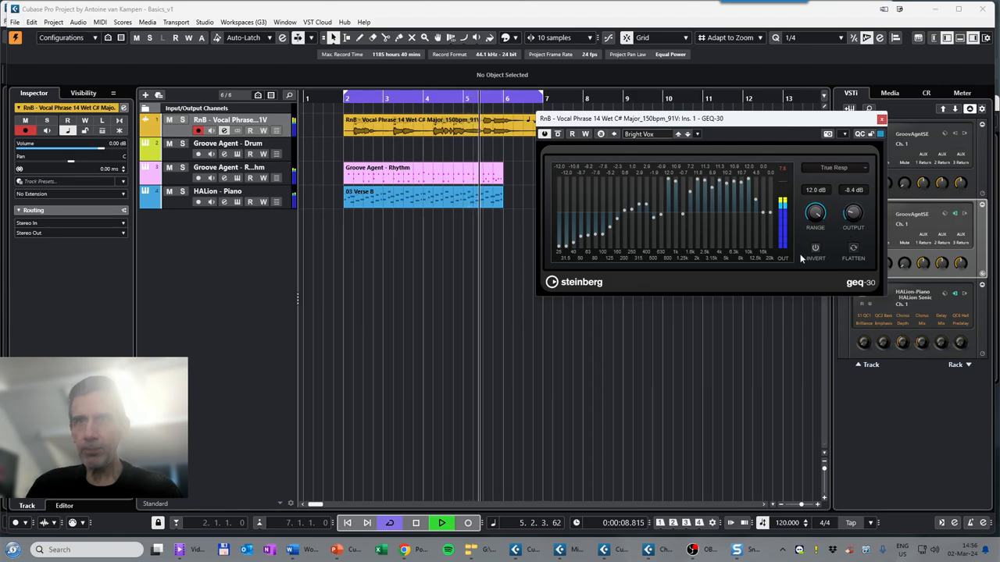
{"action": "left_click", "coordinate": [441, 522]}
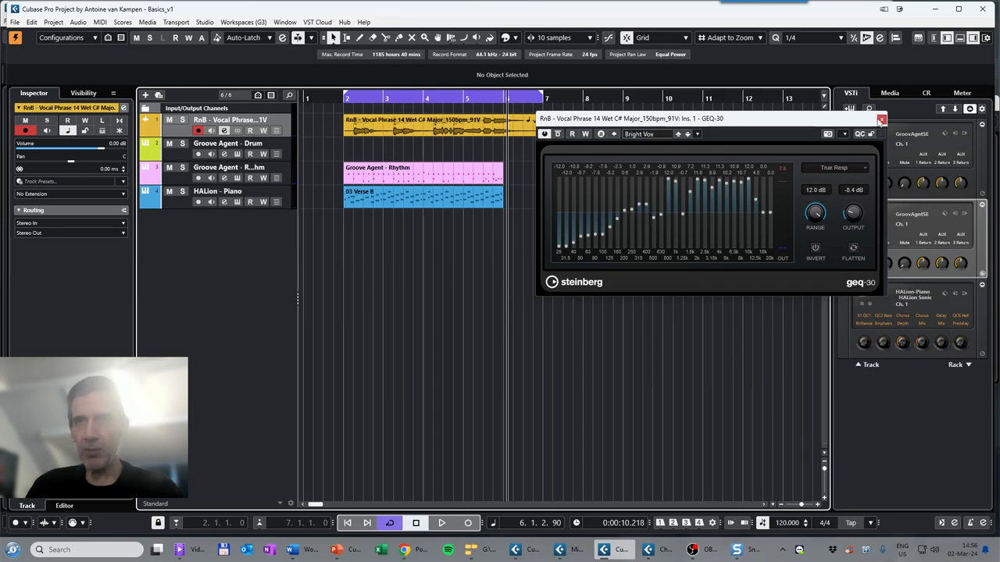
{"action": "left_click", "coordinate": [881, 118]}
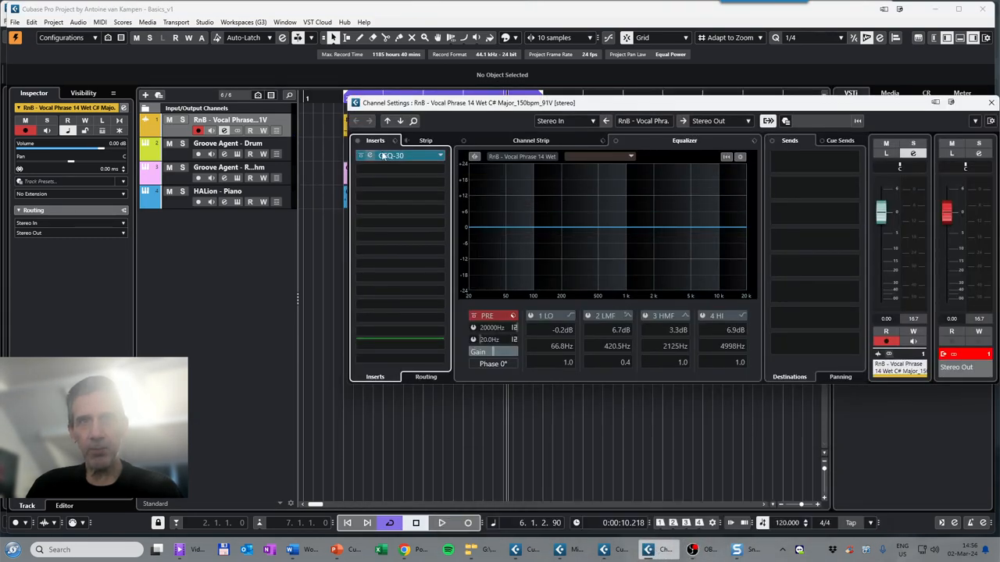
{"action": "mouse_move", "coordinate": [391, 156]}
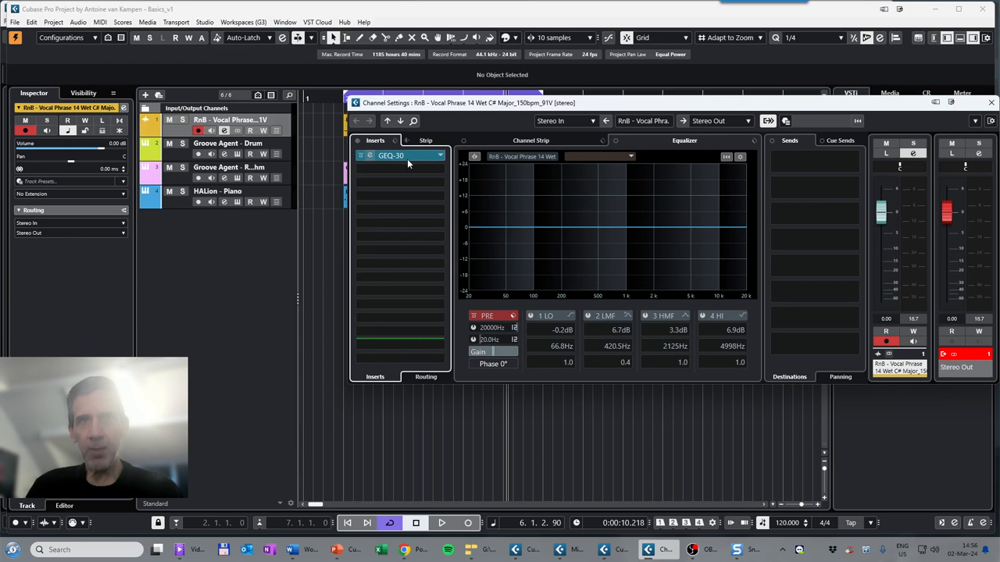
Load Pitch Correct from Steinberg > Pitch Shift into the vocal's second insert slot
{"action": "left_click", "coordinate": [406, 156]}
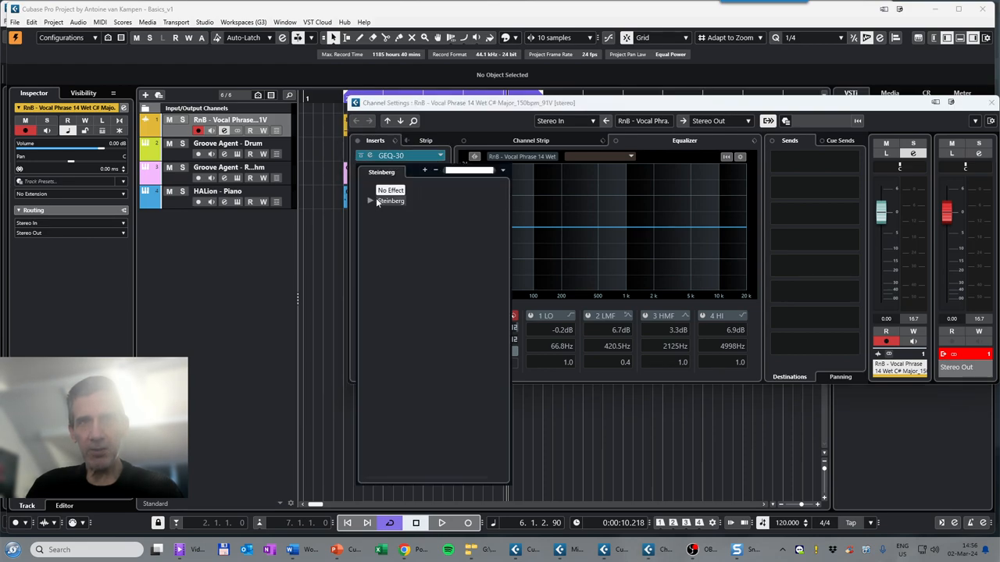
{"action": "left_click", "coordinate": [391, 200]}
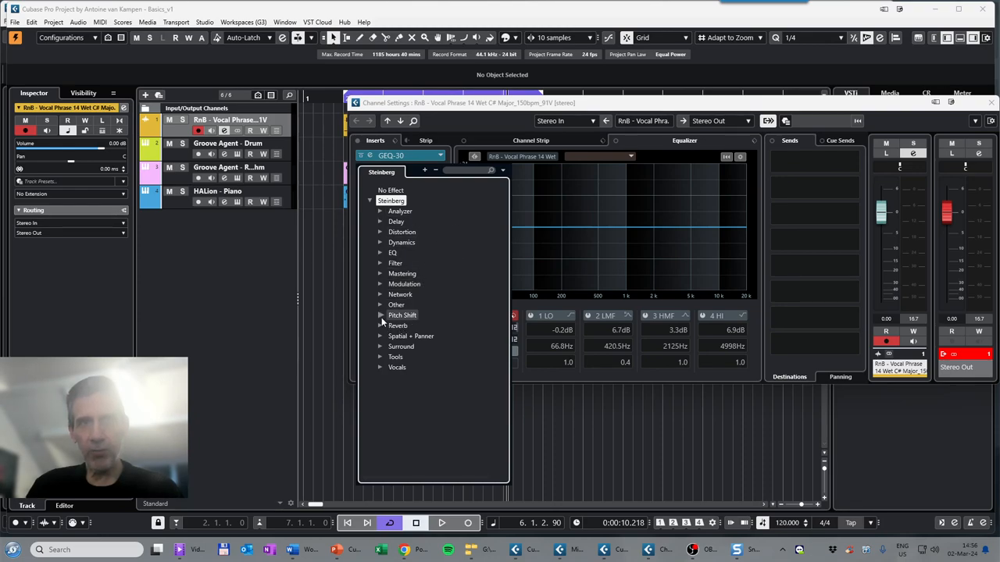
{"action": "left_click", "coordinate": [381, 315]}
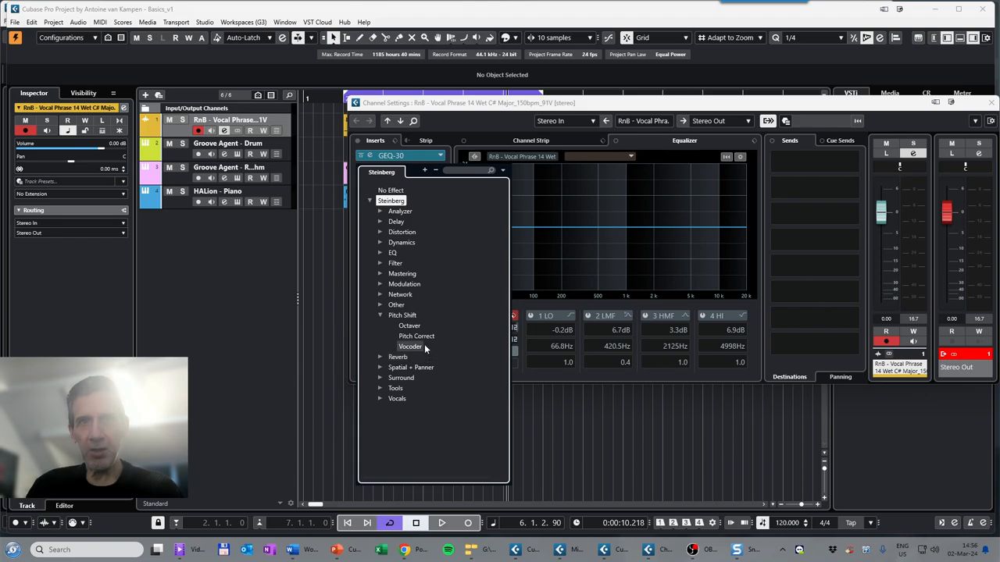
{"action": "left_click", "coordinate": [416, 336]}
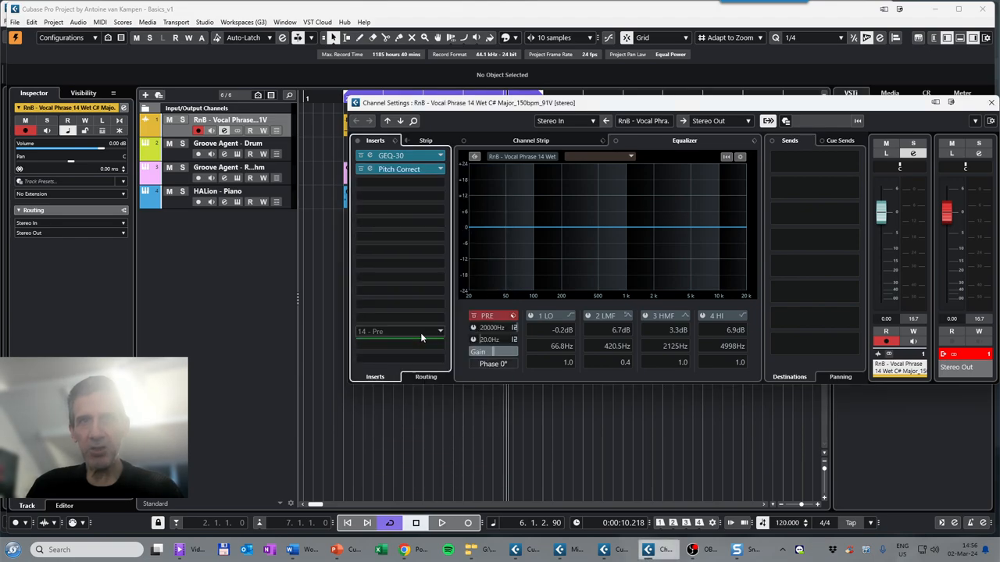
{"action": "mouse_move", "coordinate": [400, 169]}
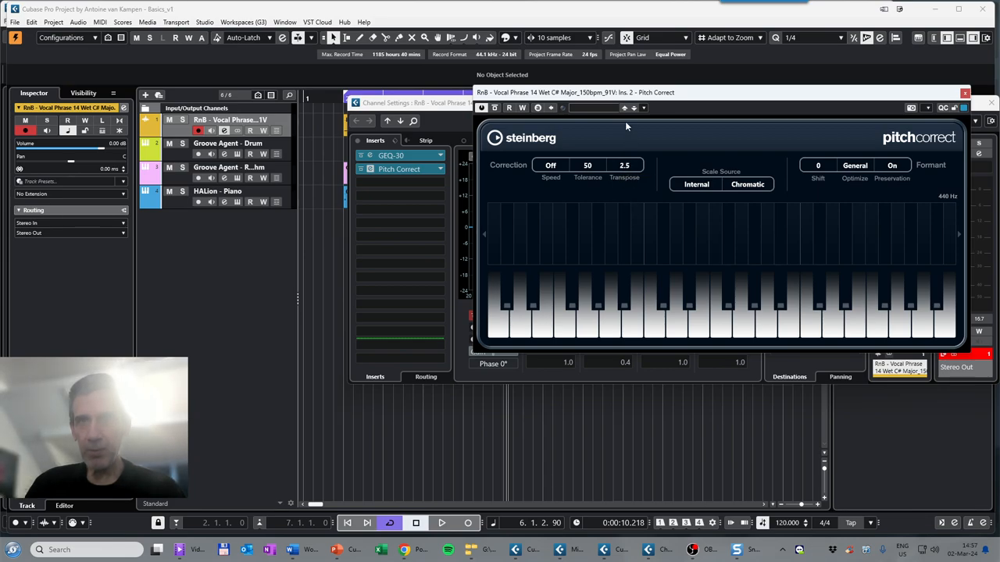
Raise Pitch Correct's transpose from 2.5 to 9.4 and play the vocal to watch detected notes
{"action": "left_click_drag", "start_coordinate": [624, 166], "coordinate": [625, 165]}
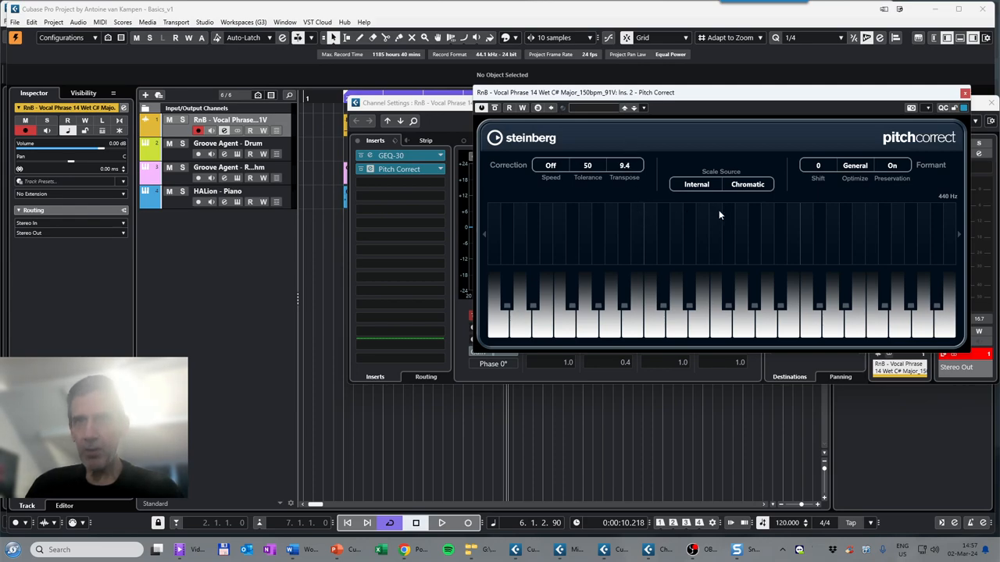
{"action": "mouse_move", "coordinate": [679, 275]}
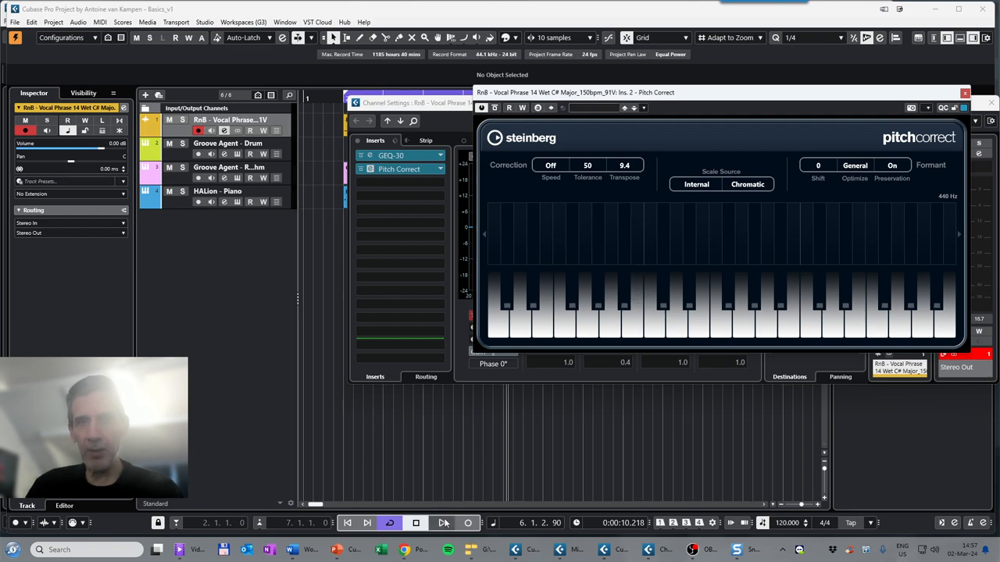
{"action": "left_click", "coordinate": [444, 522]}
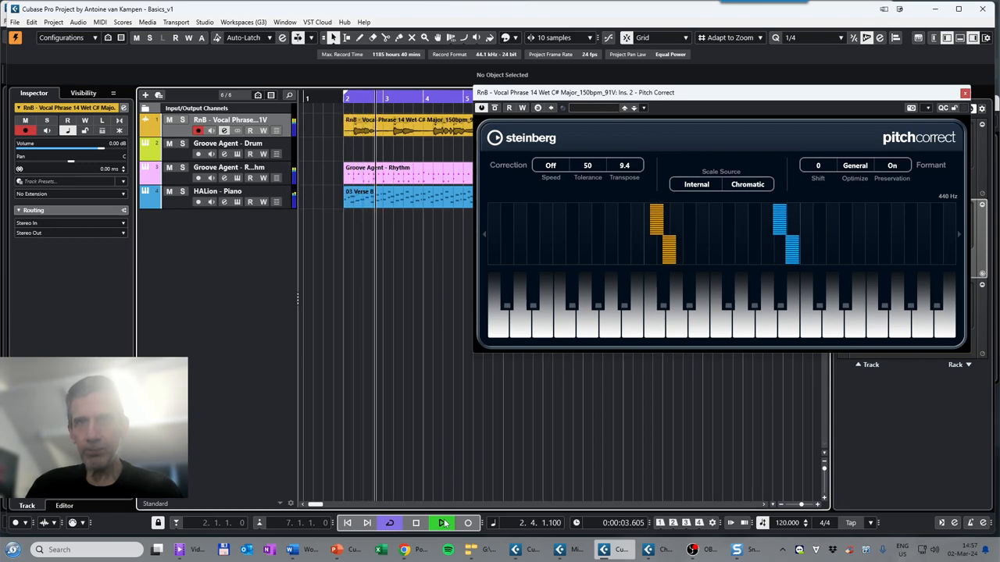
{"action": "left_click", "coordinate": [441, 523]}
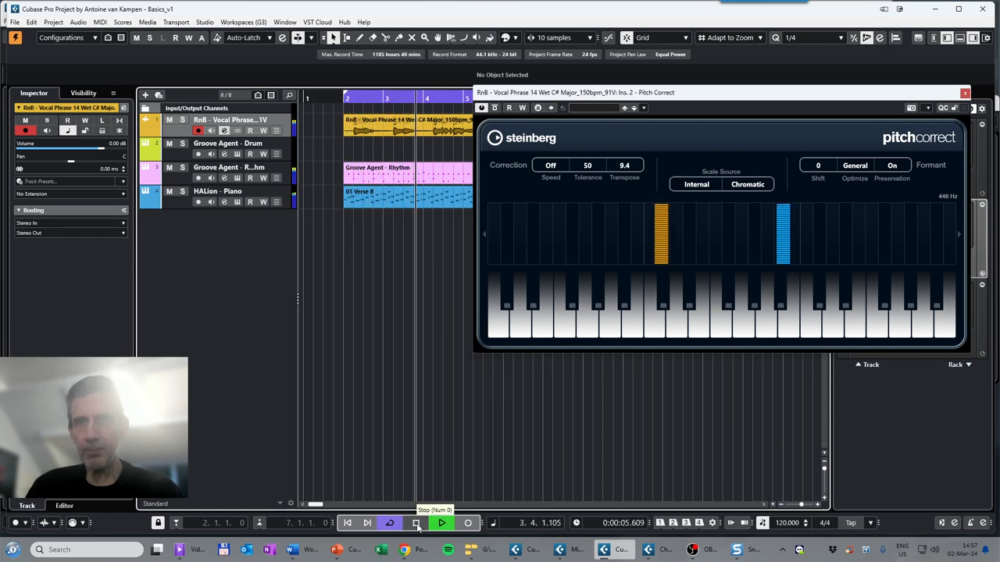
{"action": "left_click", "coordinate": [440, 523]}
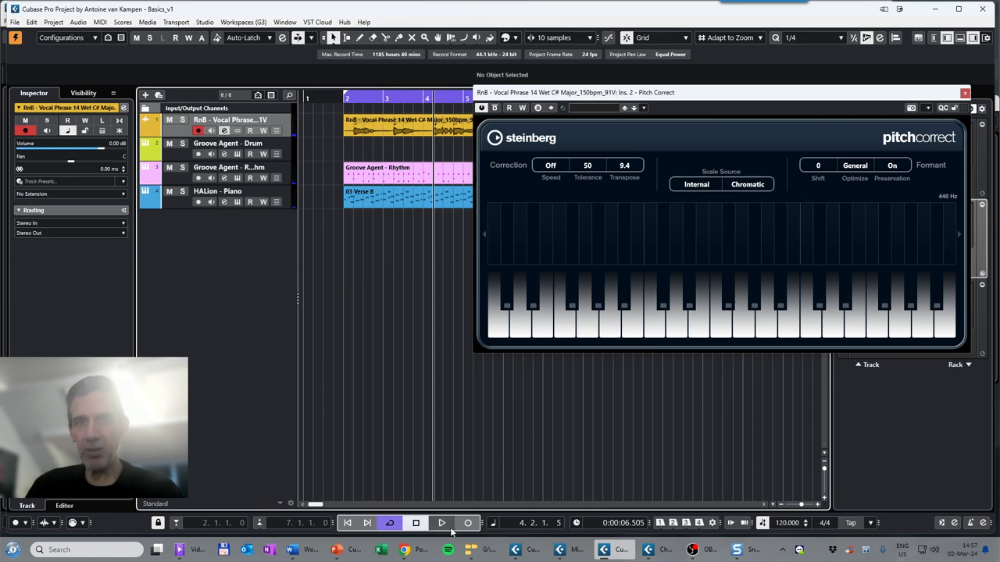
{"action": "left_click", "coordinate": [441, 521]}
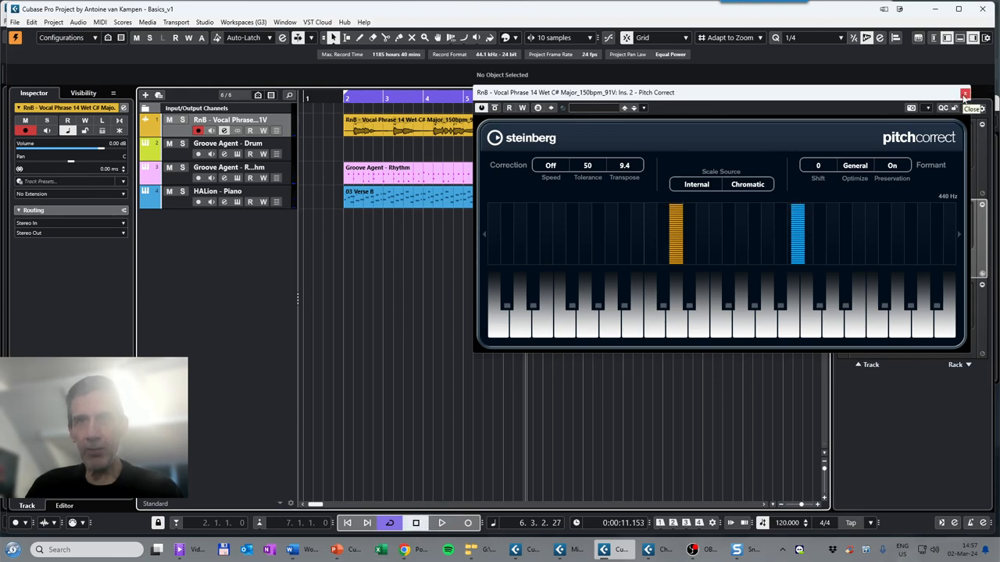
Close the Pitch Correct editor, returning to the vocal's channel settings
{"action": "left_click", "coordinate": [965, 92]}
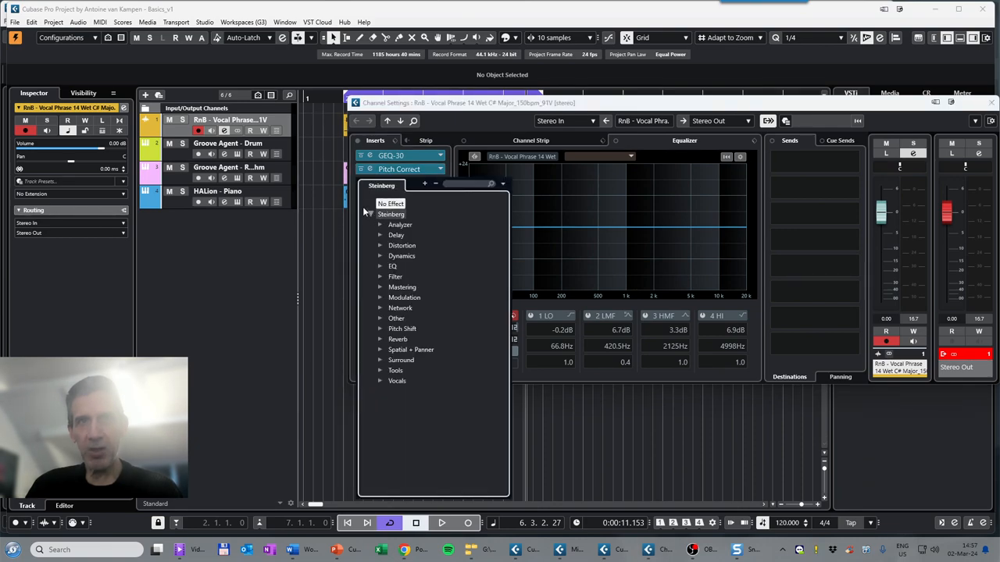
Insert StereoDelay from the Delay category as the vocal's third insert and bring up its editor
{"action": "left_click", "coordinate": [396, 234]}
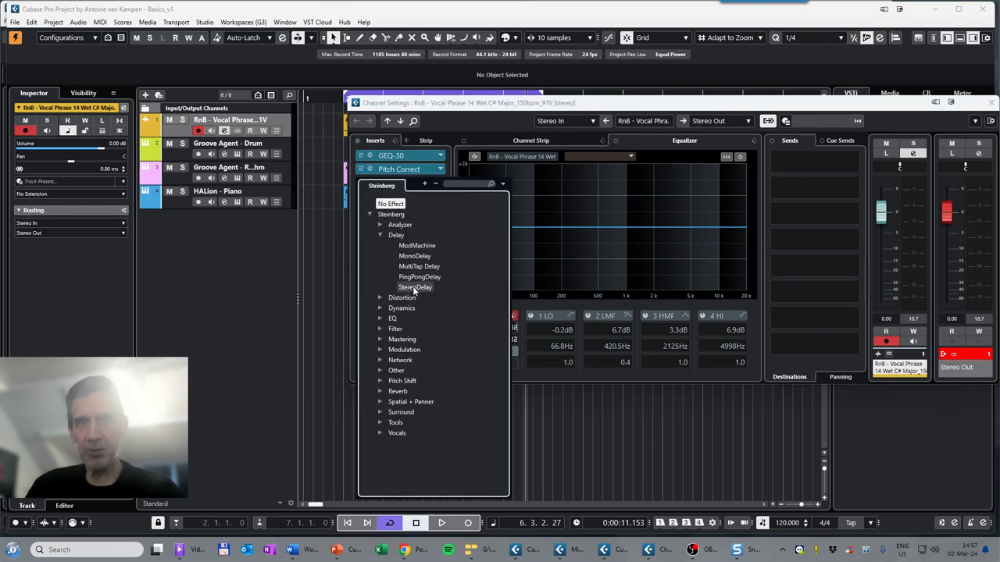
{"action": "left_click", "coordinate": [416, 287]}
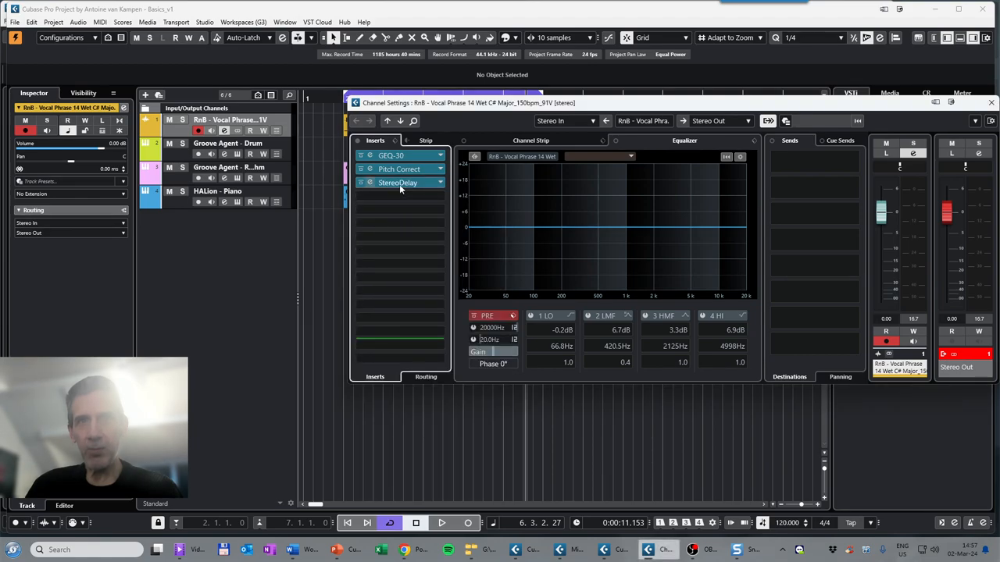
{"action": "mouse_move", "coordinate": [399, 182]}
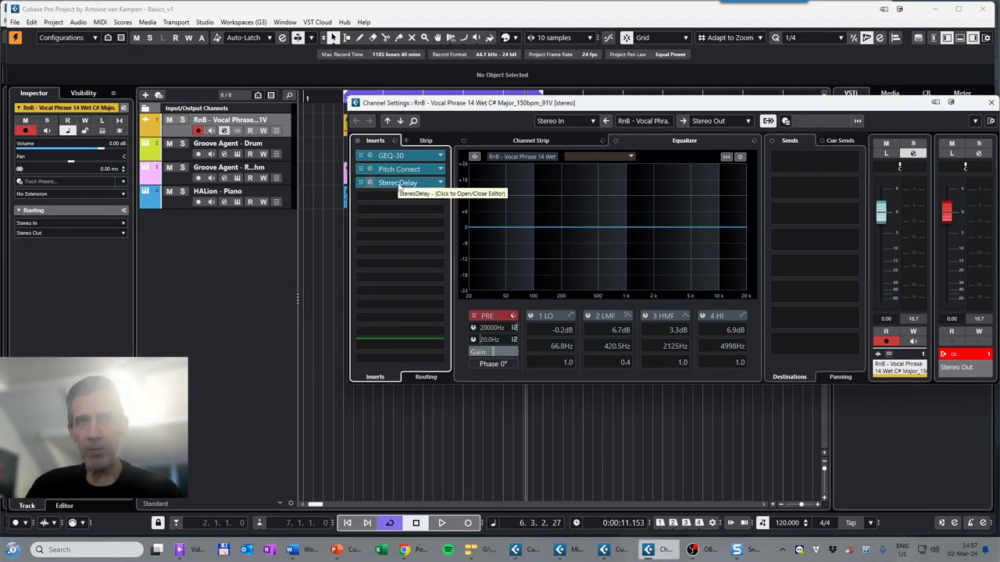
{"action": "left_click", "coordinate": [399, 181]}
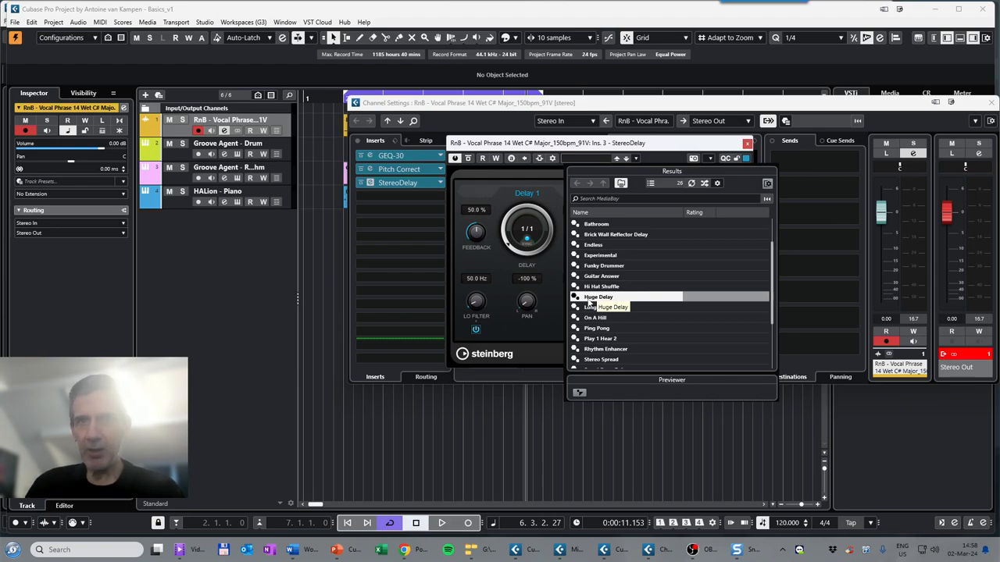
Load the Huge Delay preset into StereoDelay and play the song to hear it
{"action": "double_click", "coordinate": [599, 297]}
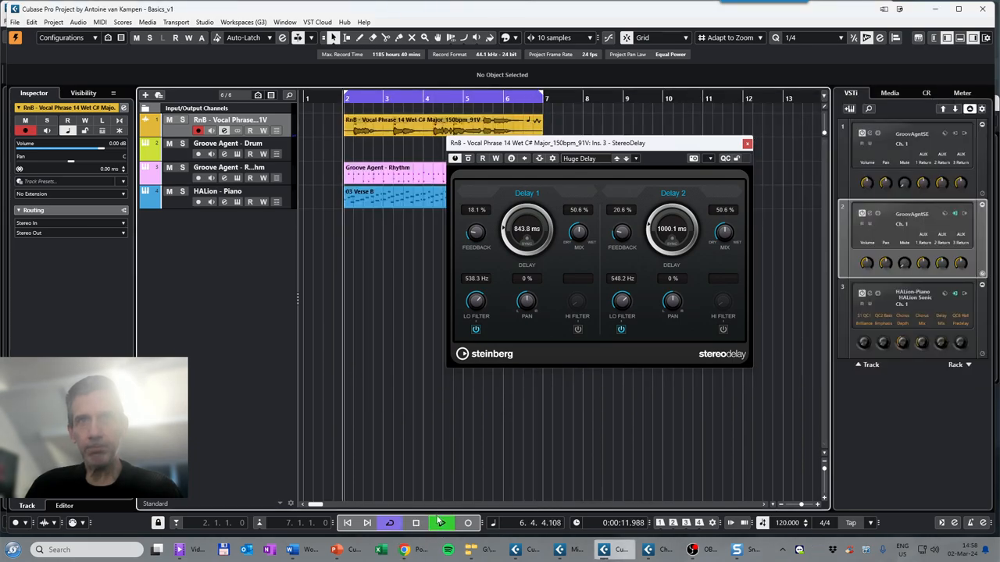
{"action": "left_click", "coordinate": [440, 522]}
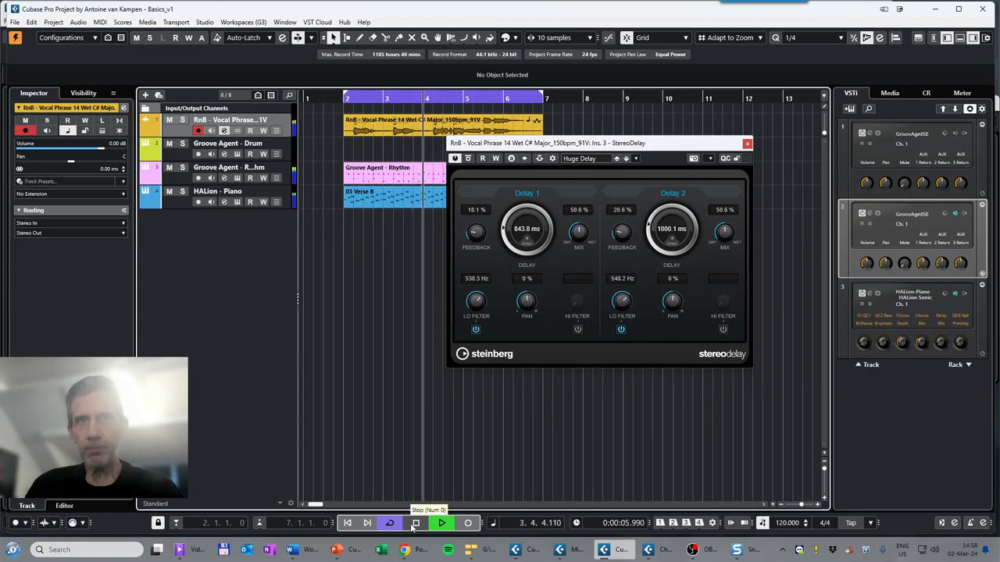
{"action": "left_click", "coordinate": [416, 522]}
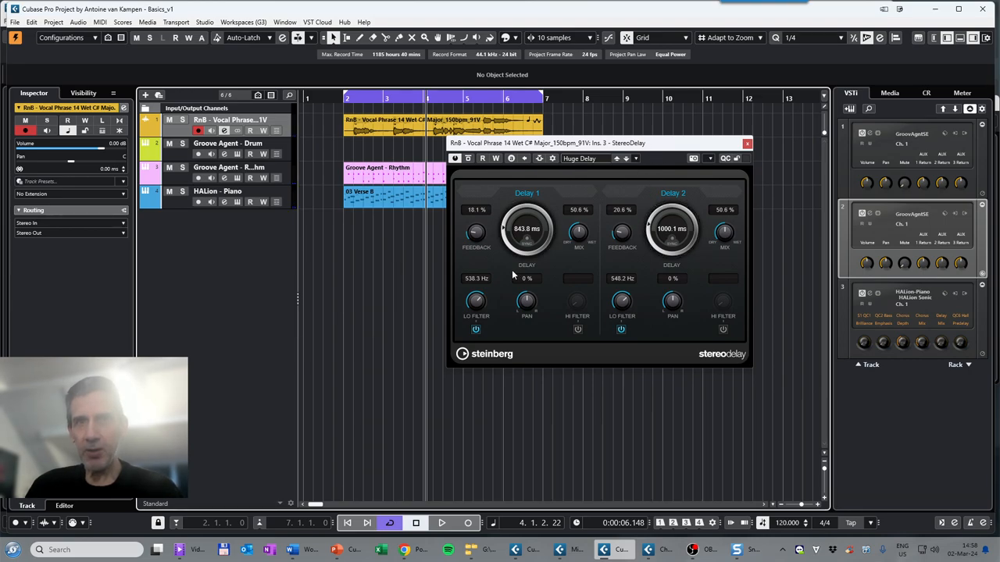
{"action": "mouse_move", "coordinate": [526, 228]}
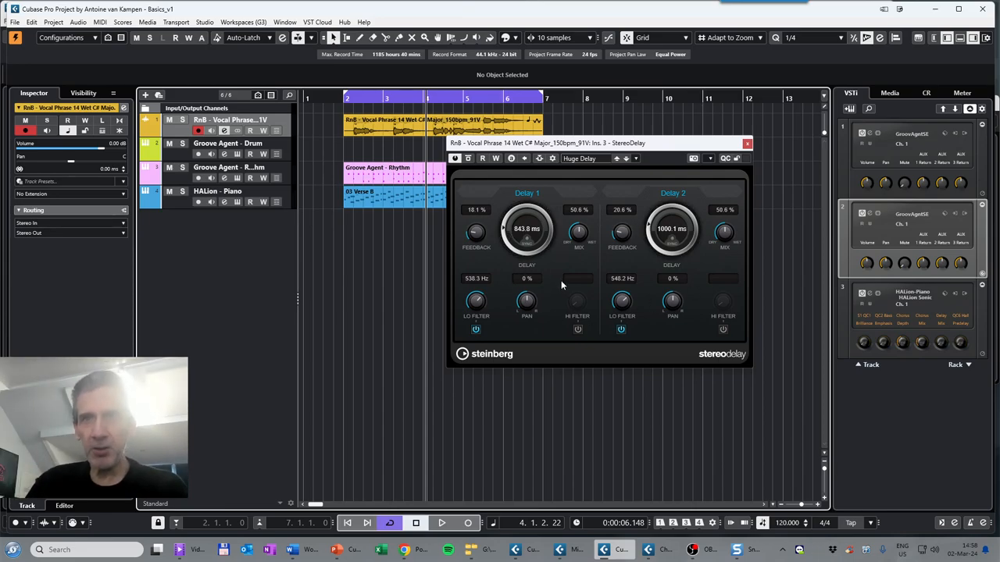
{"action": "mouse_move", "coordinate": [676, 166]}
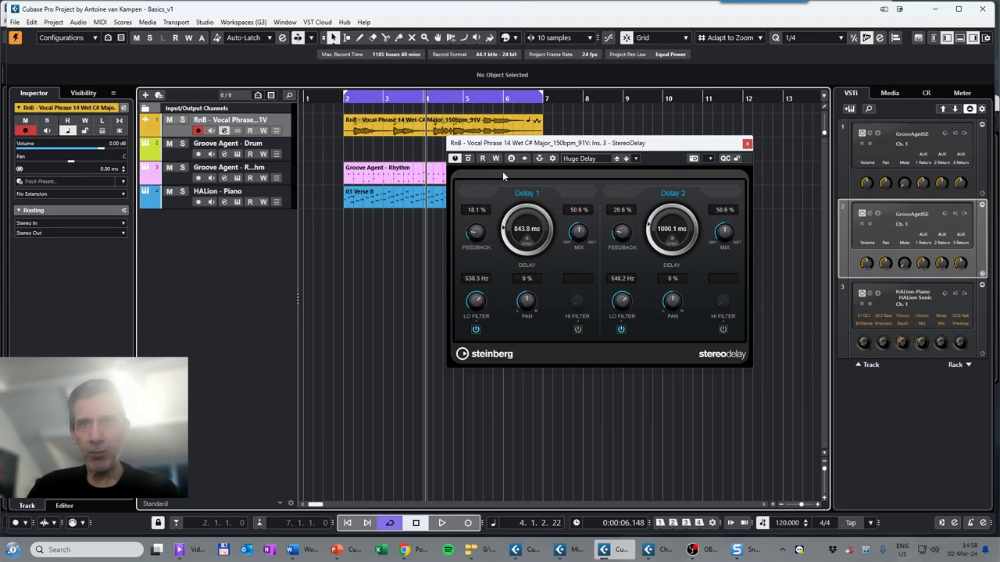
{"action": "mouse_move", "coordinate": [493, 225]}
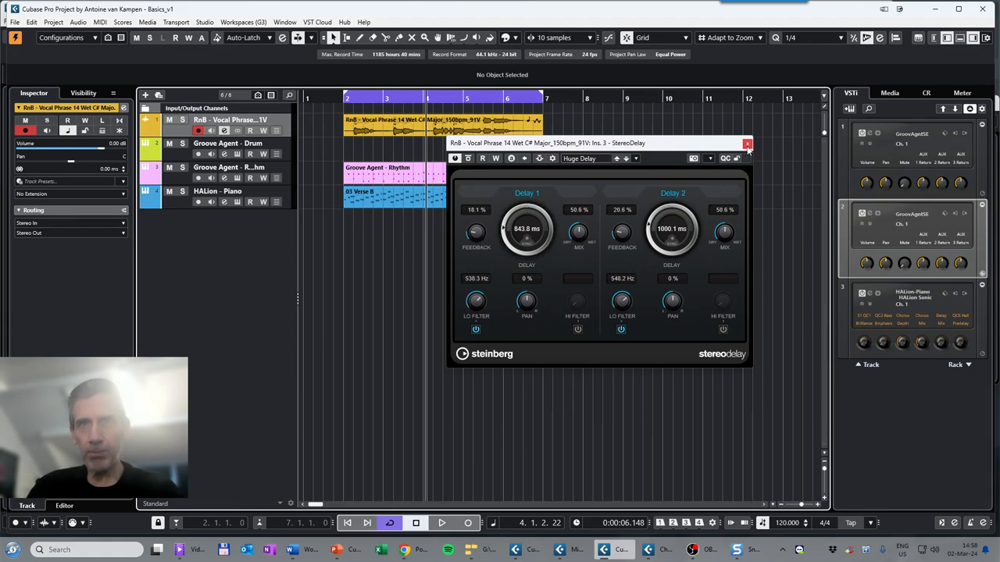
{"action": "mouse_move", "coordinate": [747, 145]}
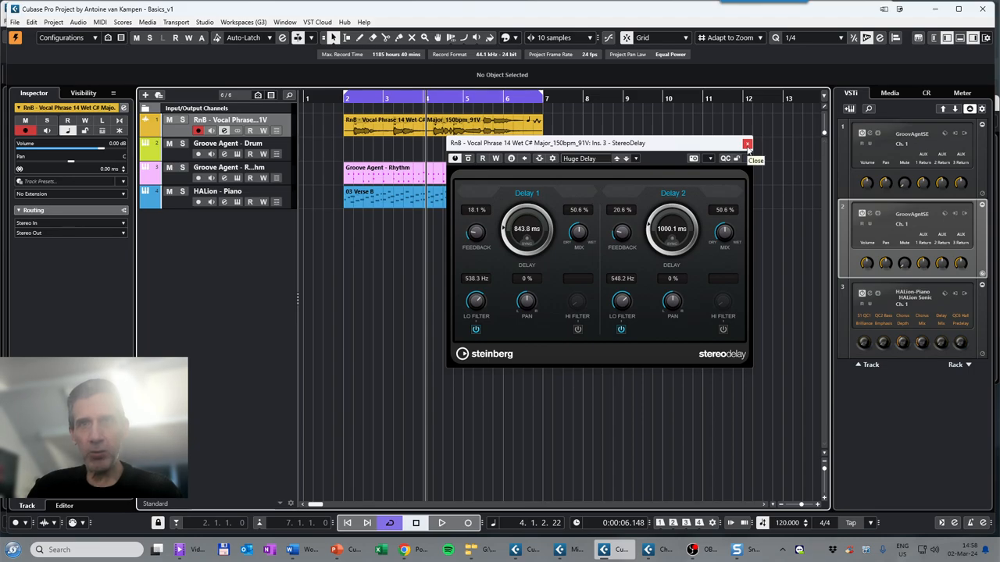
Close StereoDelay, browse the fourth slot's Steinberg effect categories, then dismiss the list unchanged
{"action": "left_click", "coordinate": [746, 144]}
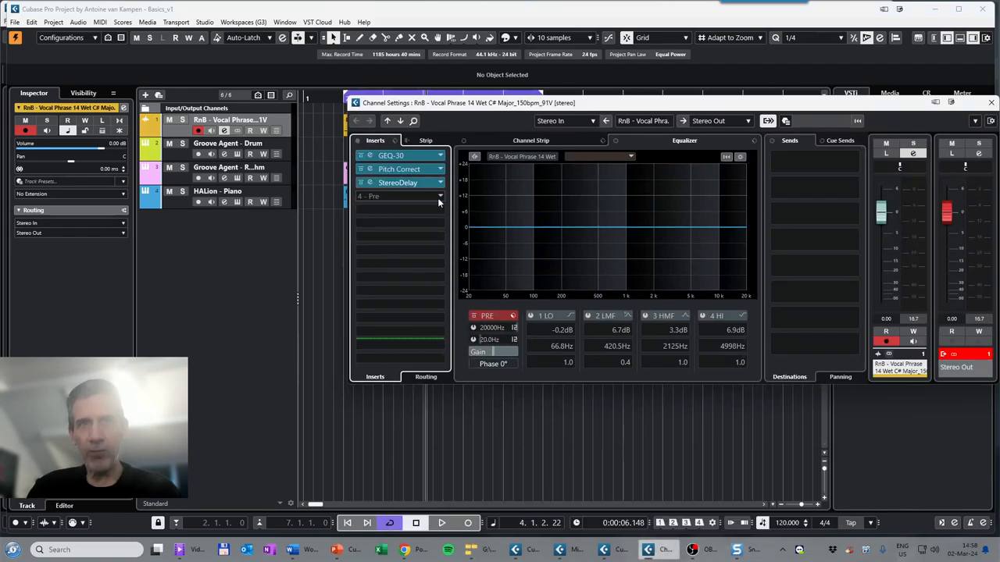
{"action": "left_click", "coordinate": [399, 196]}
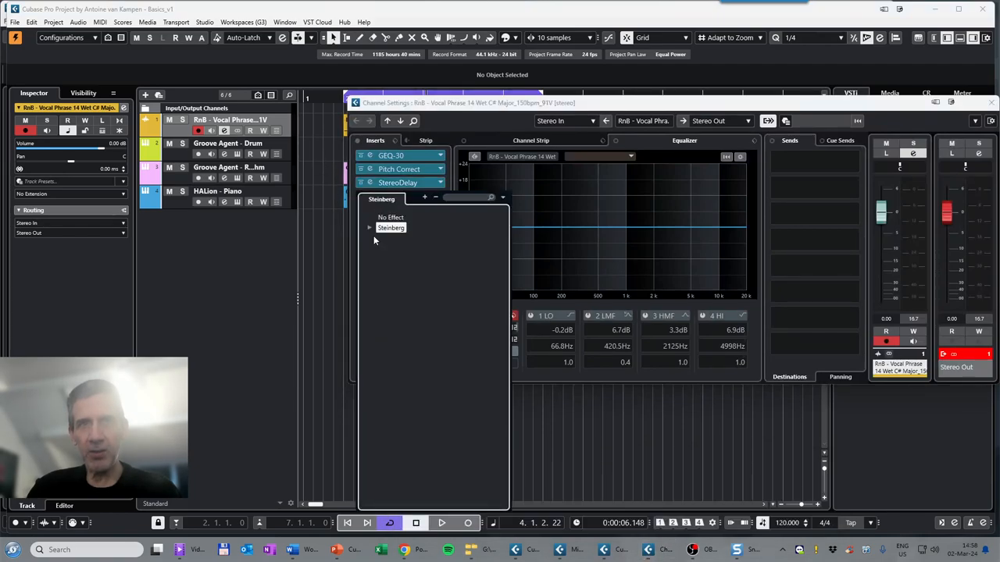
{"action": "left_click", "coordinate": [390, 228]}
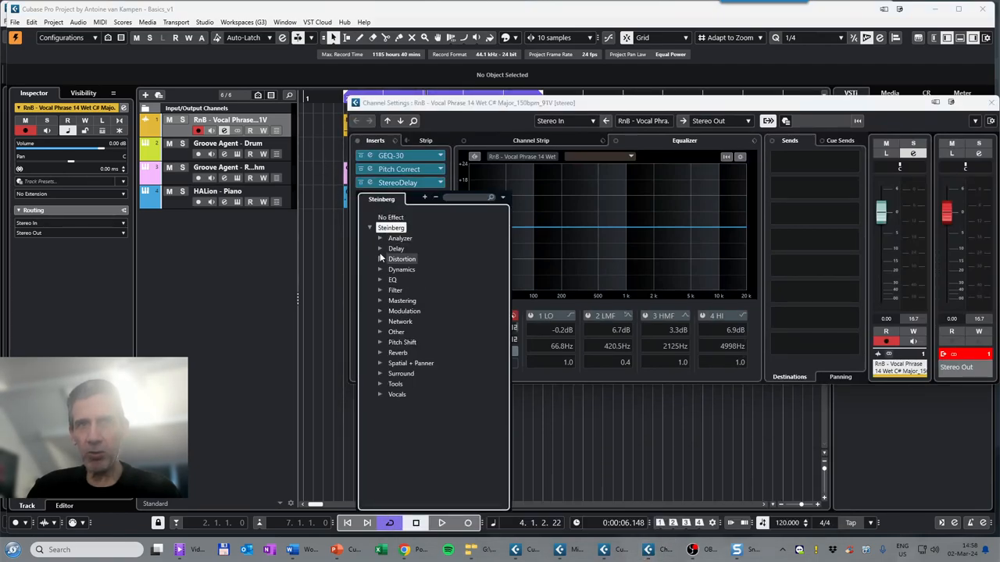
{"action": "left_click", "coordinate": [400, 238]}
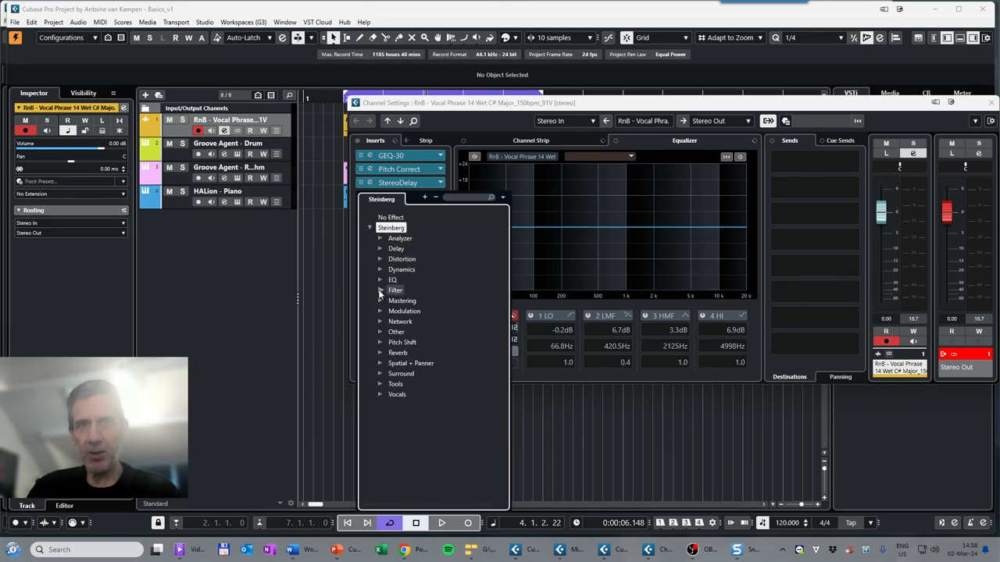
{"action": "left_click", "coordinate": [393, 289]}
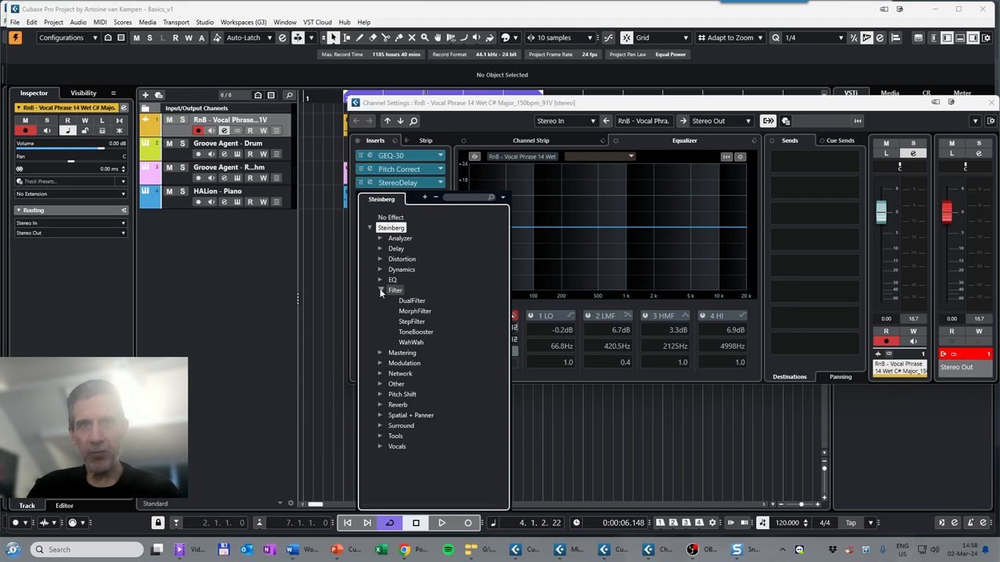
{"action": "left_click", "coordinate": [394, 289]}
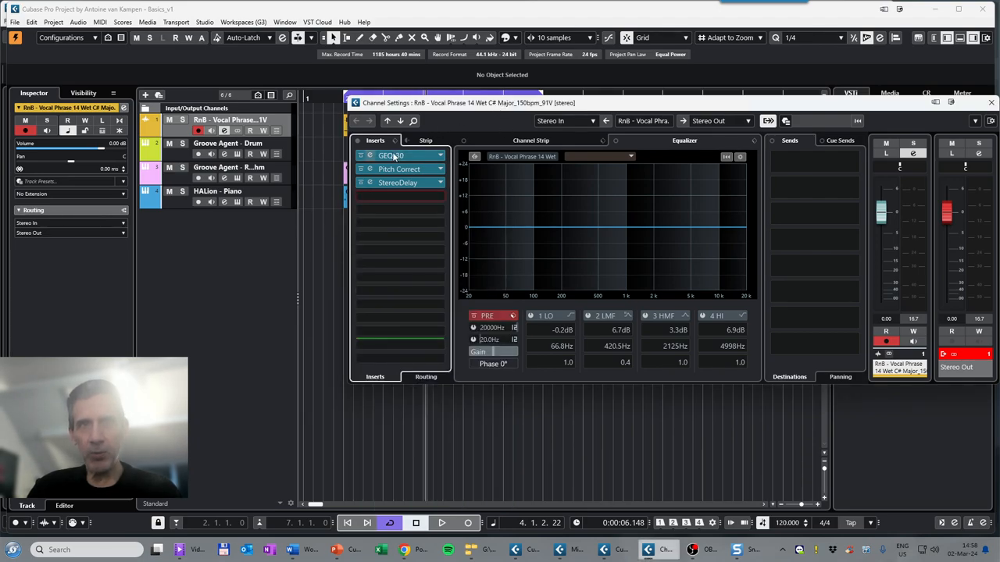
Move StereoDelay first and GEQ-30 last, then insert AmpSimulator from Distortion in the free slot
{"action": "left_click", "coordinate": [399, 169]}
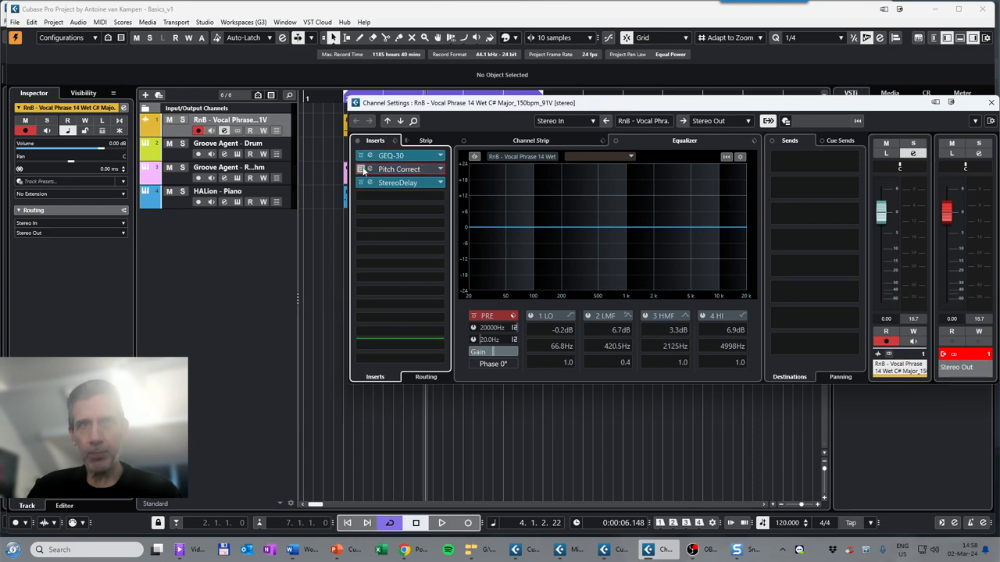
{"action": "left_click", "coordinate": [399, 182]}
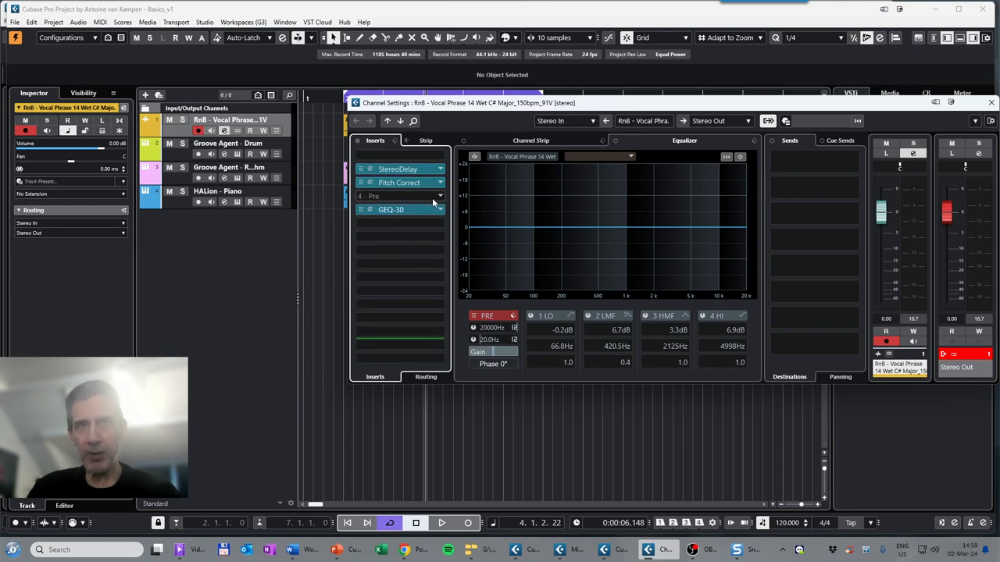
{"action": "left_click", "coordinate": [399, 197]}
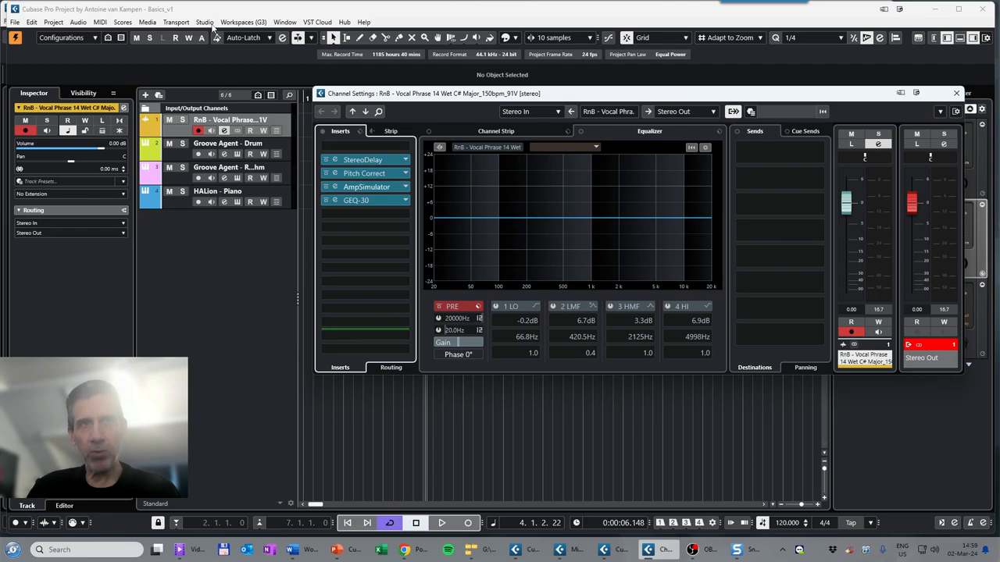
Close Channel Settings and show the vocal's four inserts in the MixConsole
{"action": "left_click", "coordinate": [205, 22]}
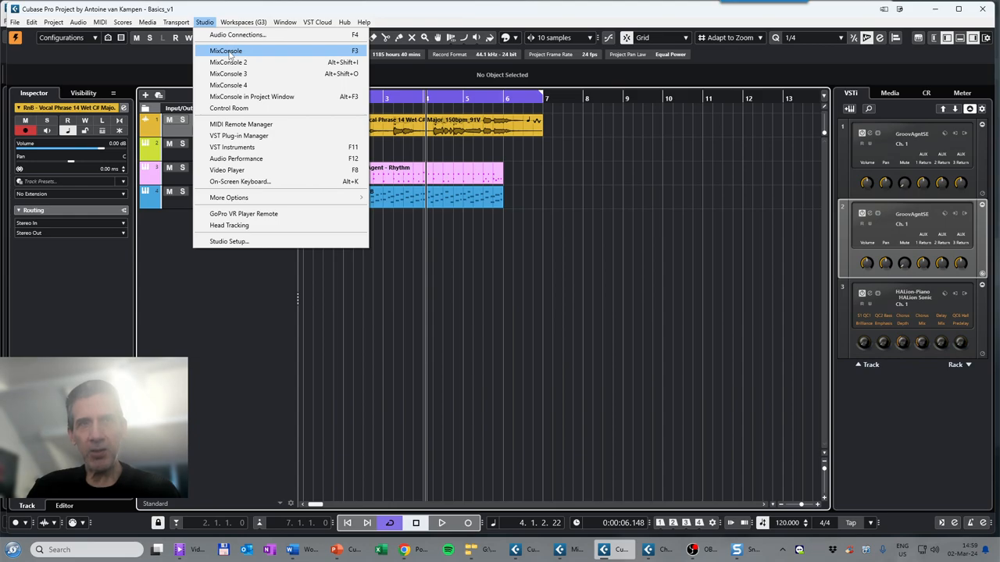
{"action": "left_click", "coordinate": [225, 50]}
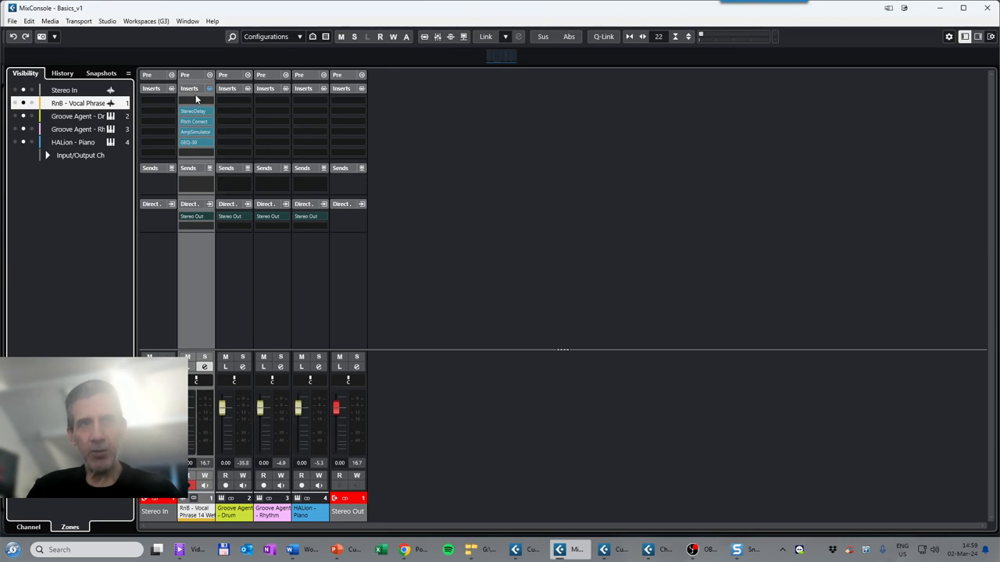
{"action": "left_click", "coordinate": [194, 102]}
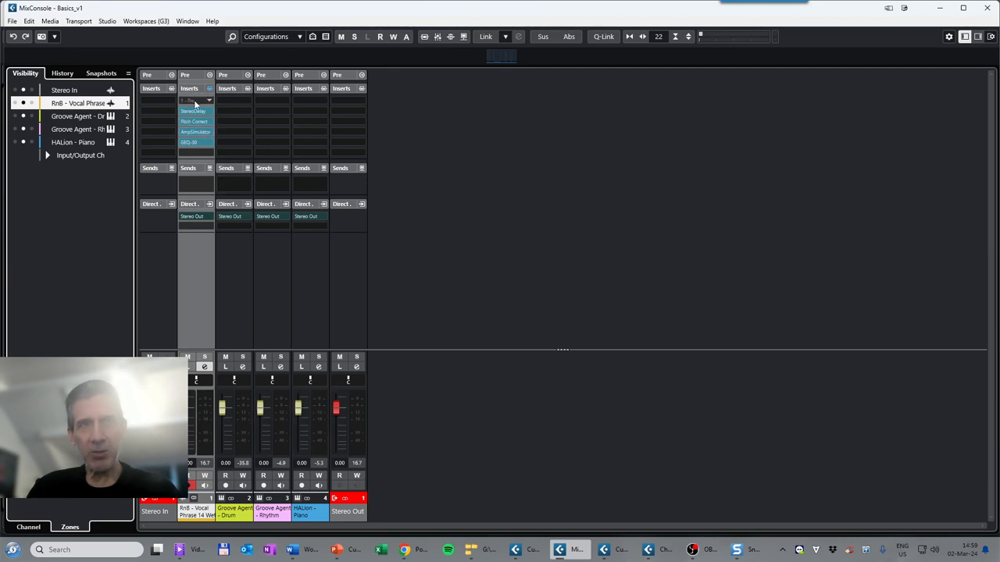
{"action": "left_click", "coordinate": [195, 122]}
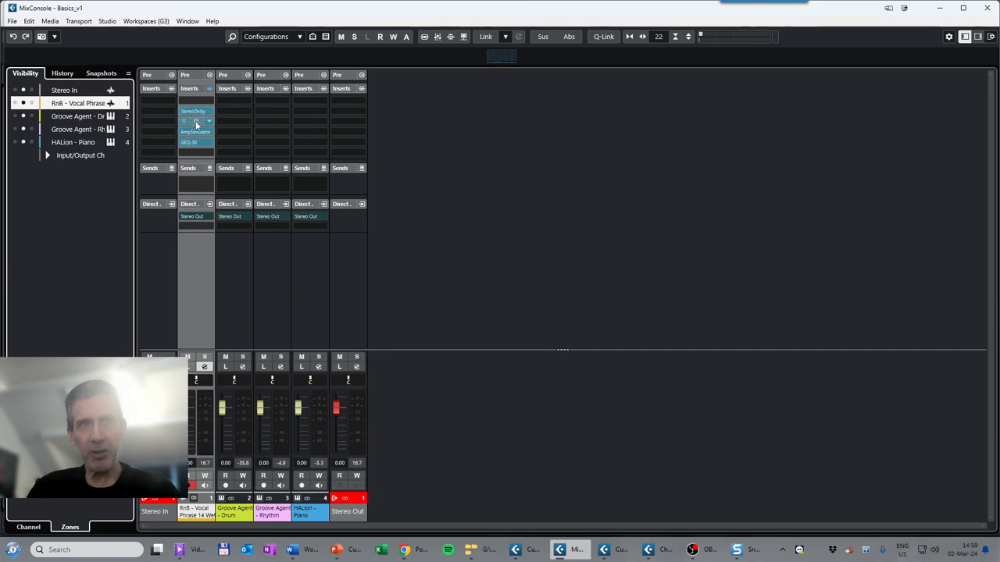
{"action": "left_click", "coordinate": [195, 122]}
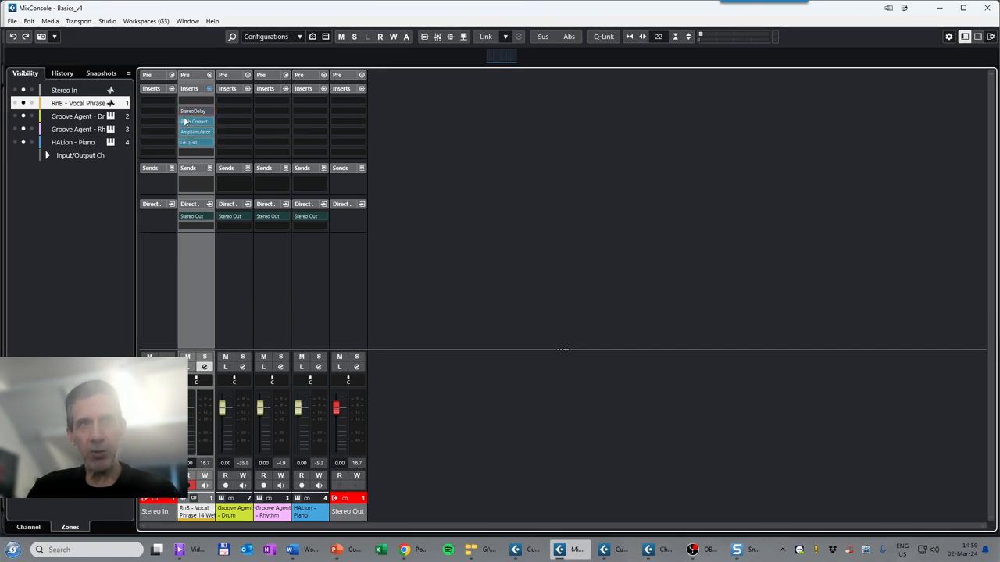
{"action": "left_click", "coordinate": [195, 122]}
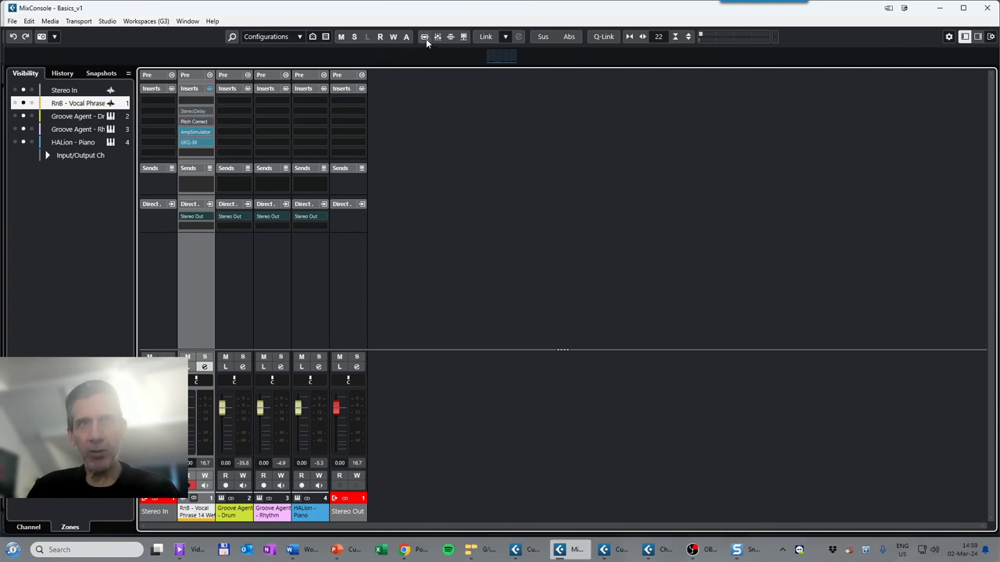
{"action": "mouse_move", "coordinate": [425, 38]}
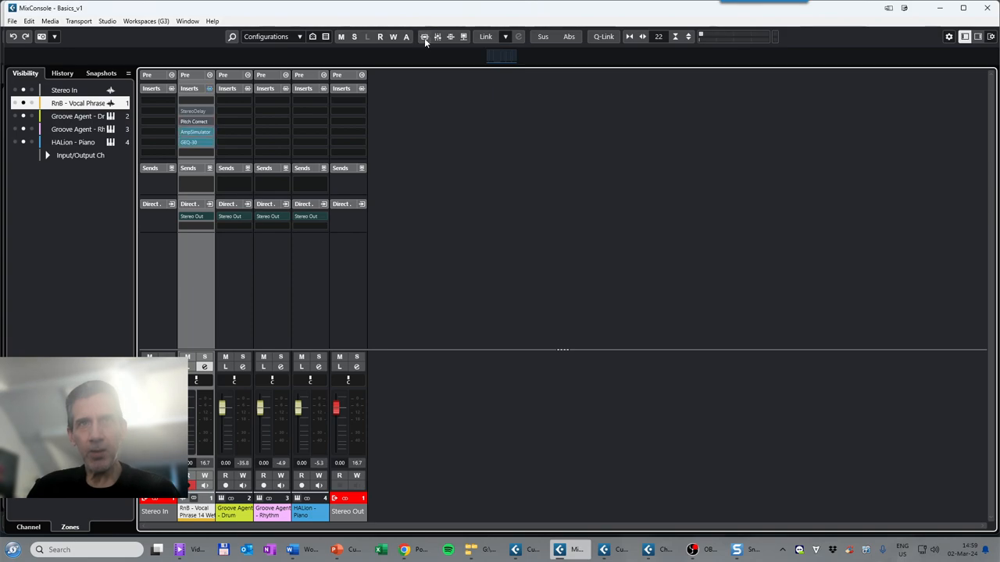
{"action": "mouse_move", "coordinate": [481, 131]}
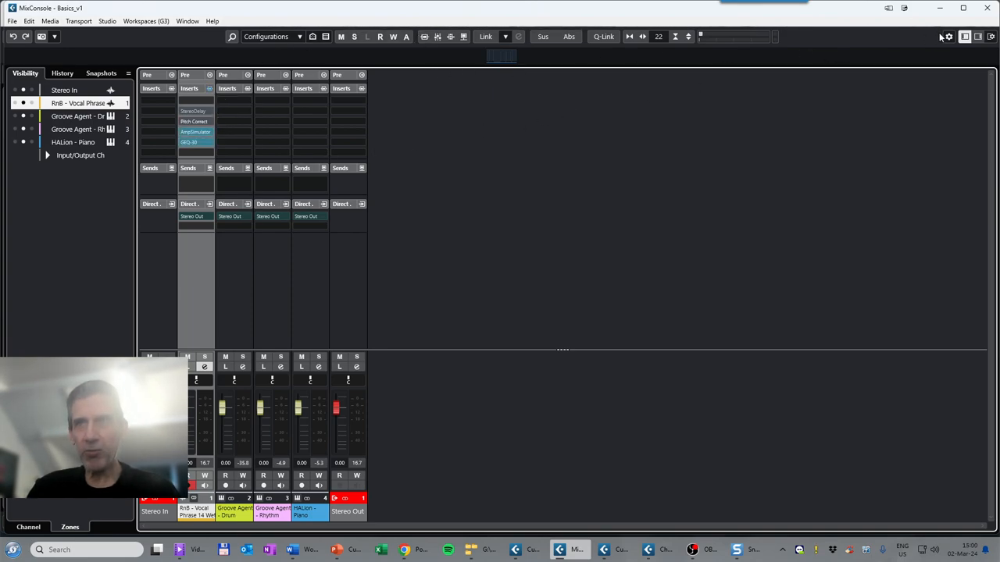
{"action": "left_click", "coordinate": [272, 122]}
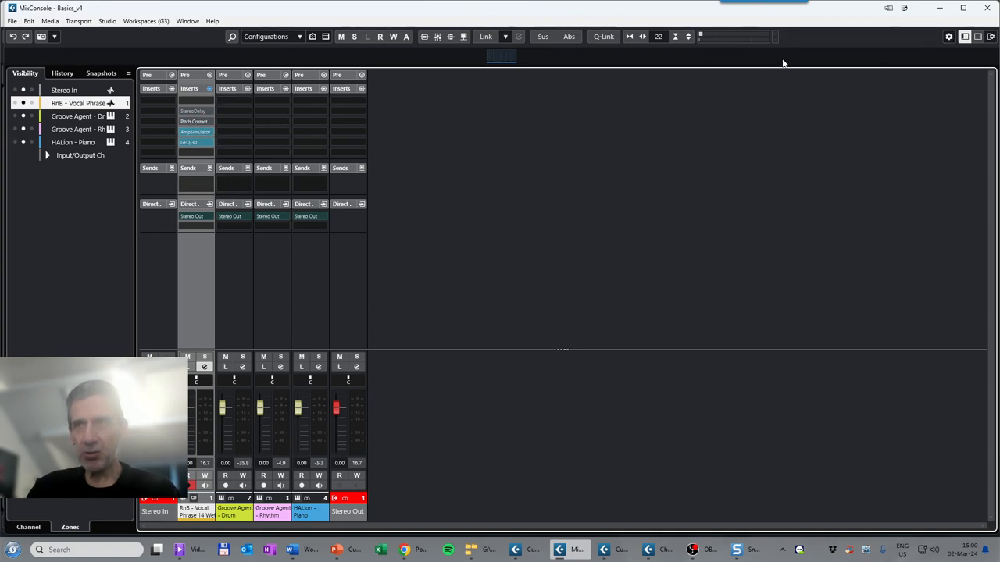
{"action": "mouse_move", "coordinate": [489, 263]}
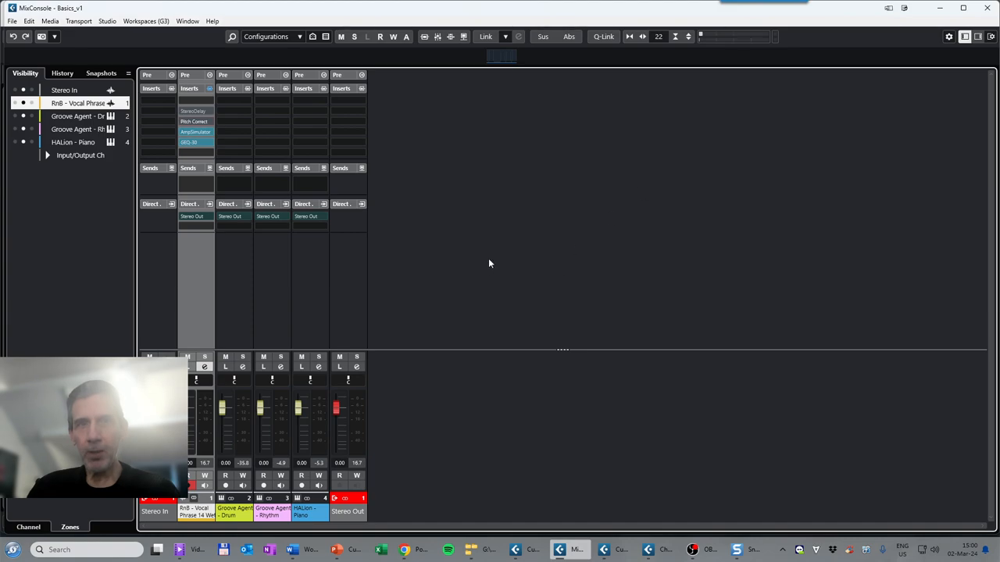